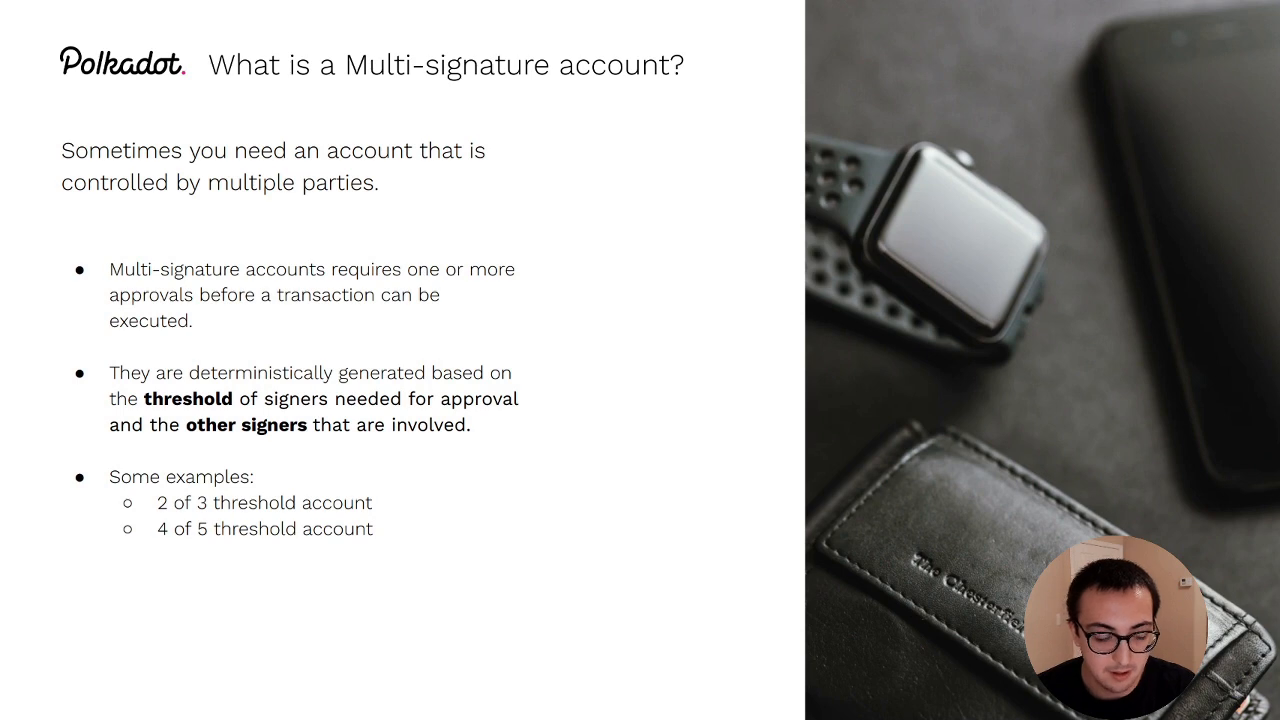
Create a 2-of-3 multisig 'My Multisig' with signatories ALICE, BOB and CHARLIE.
{"action": "key", "text": "Right"}
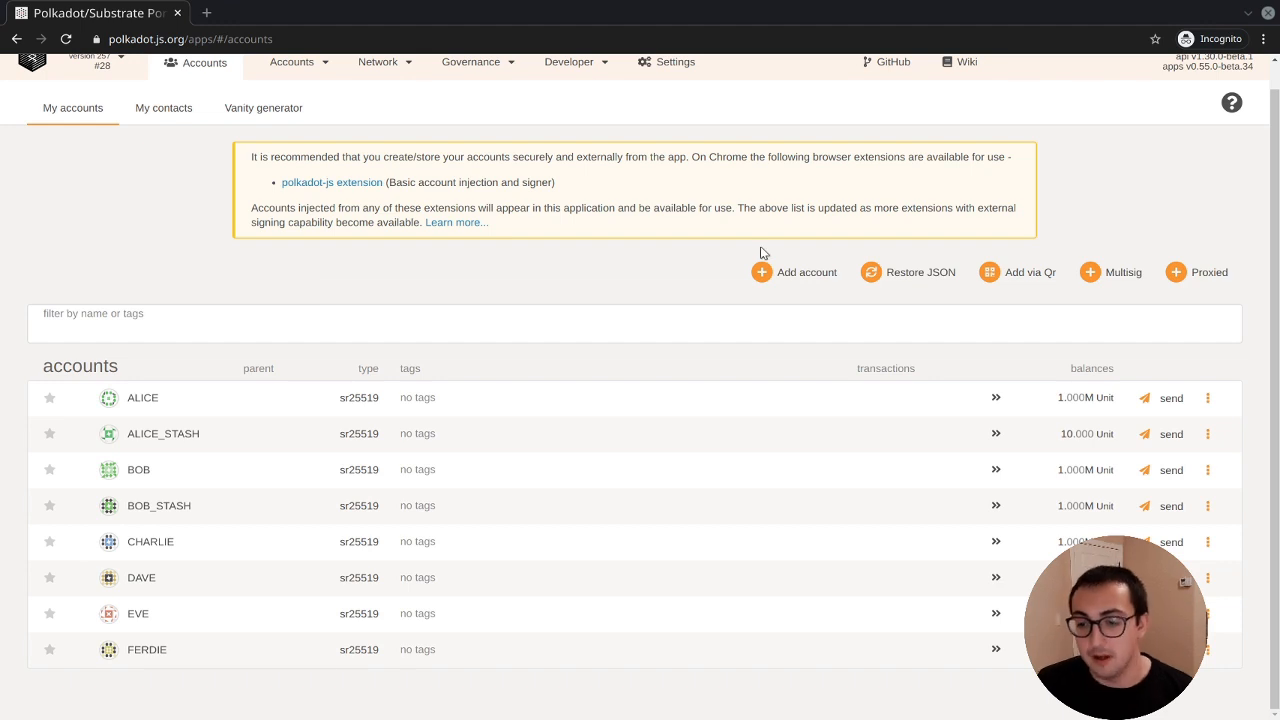
{"action": "mouse_move", "coordinate": [1081, 80]}
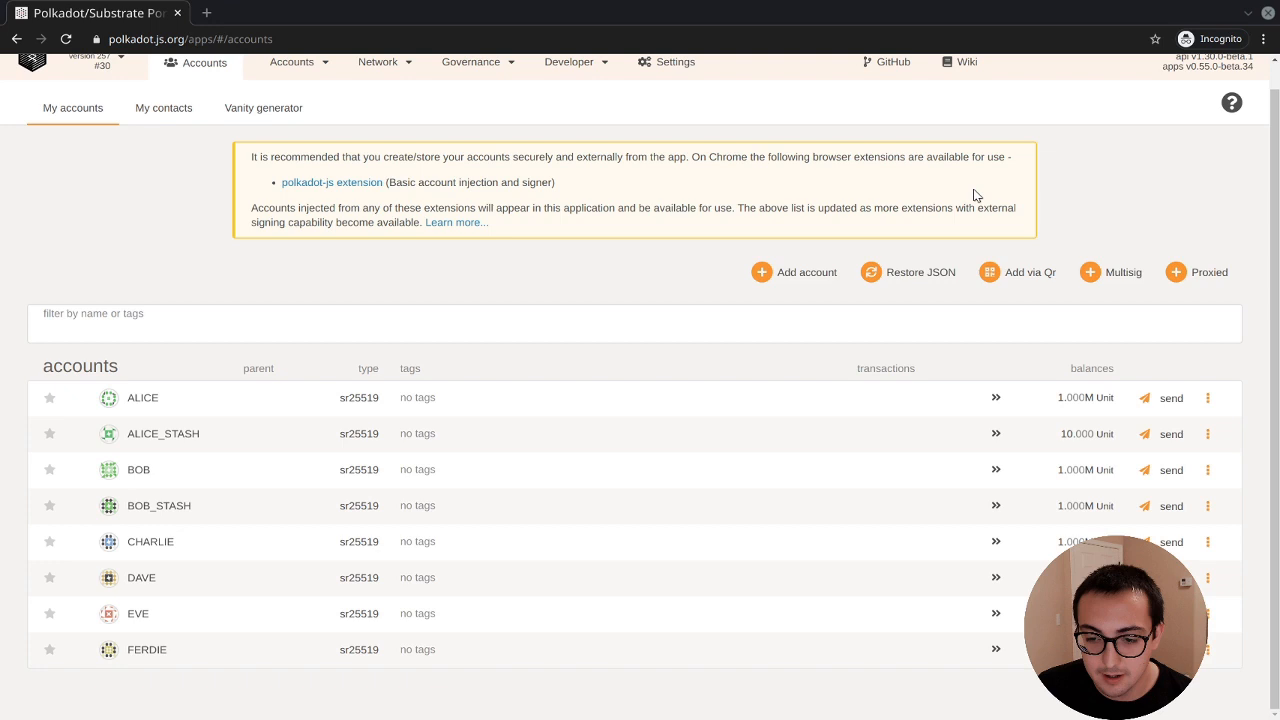
{"action": "mouse_move", "coordinate": [172, 412]}
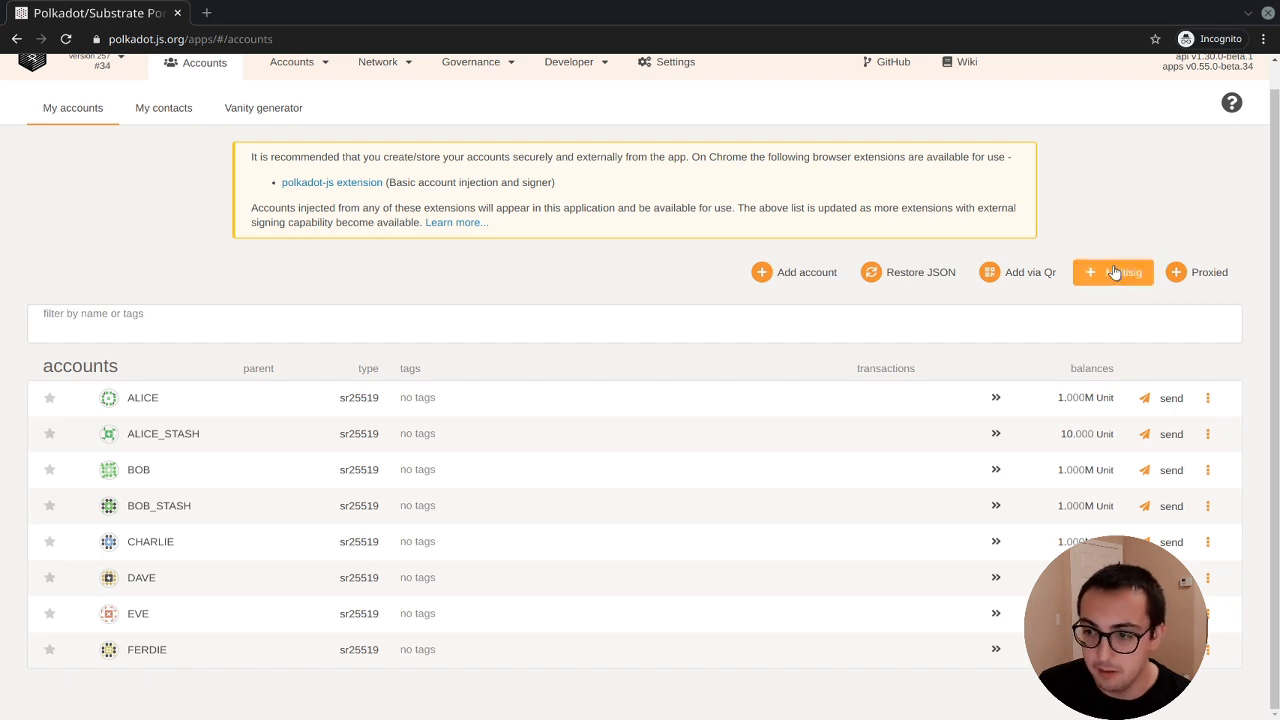
{"action": "mouse_move", "coordinate": [1113, 272]}
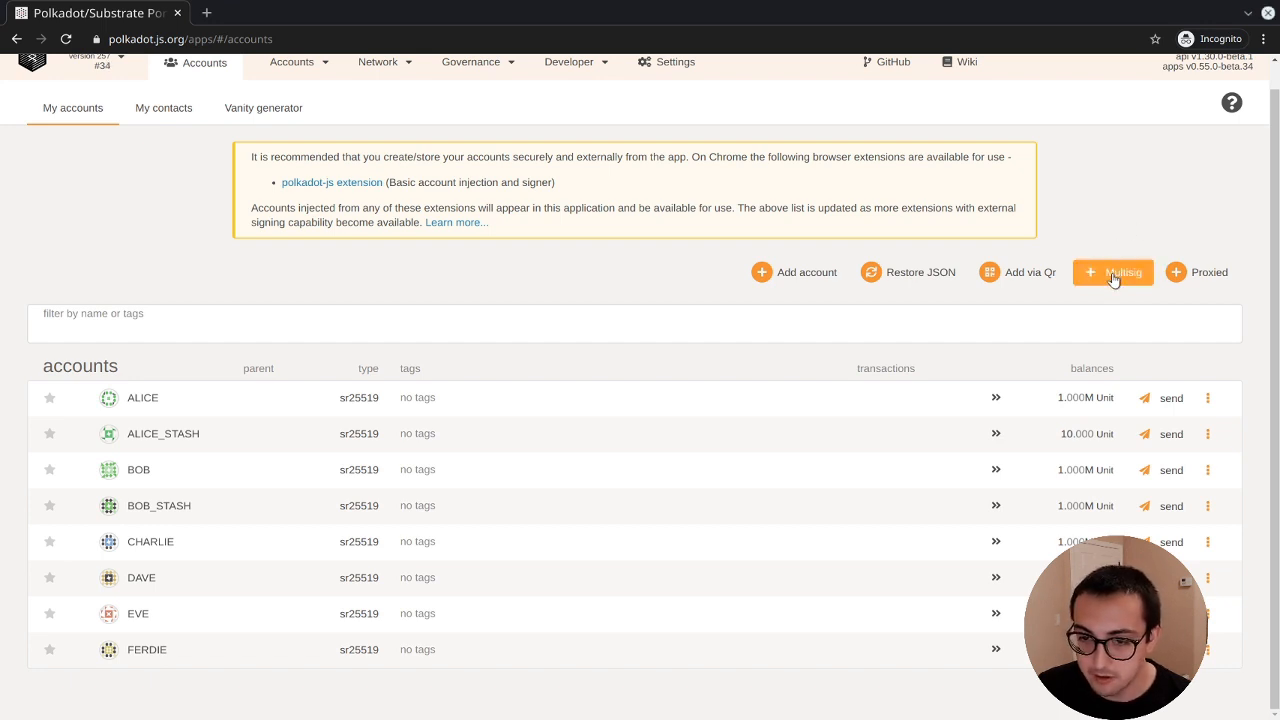
{"action": "left_click", "coordinate": [1113, 272]}
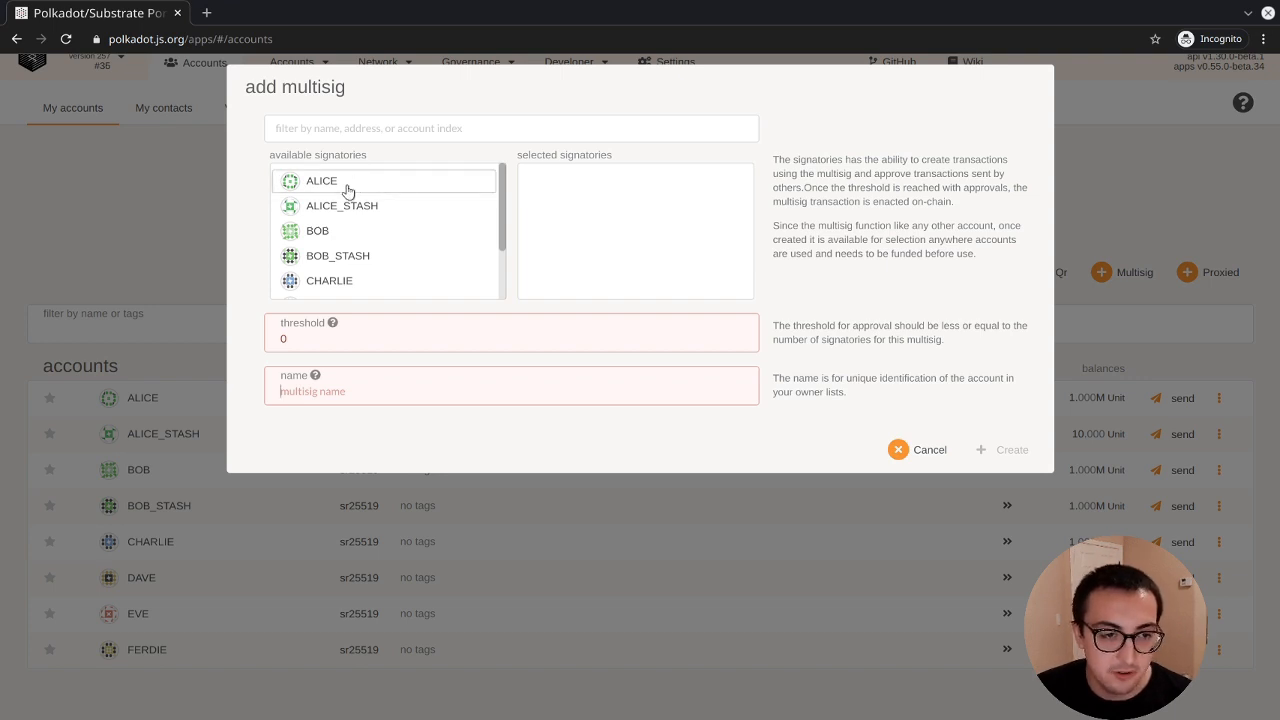
{"action": "scroll", "scroll_direction": "down", "scroll_amount": 3}
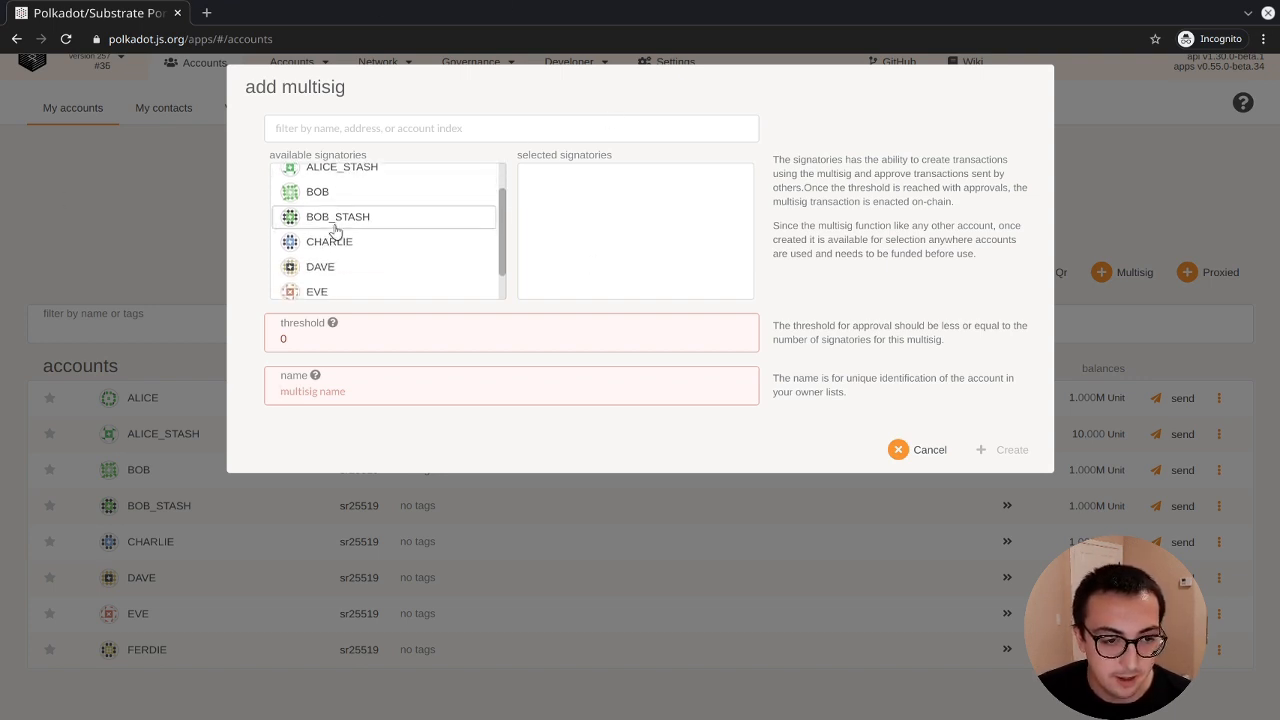
{"action": "left_click", "coordinate": [341, 180]}
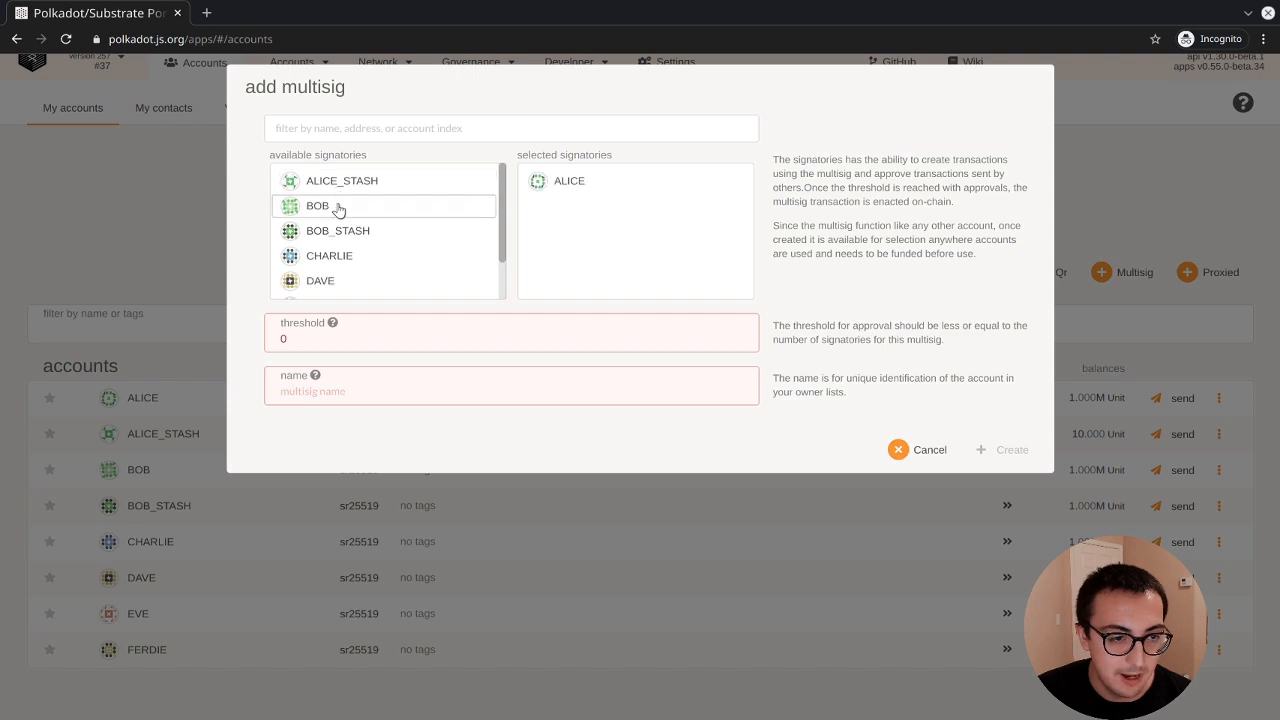
{"action": "left_click", "coordinate": [340, 205]}
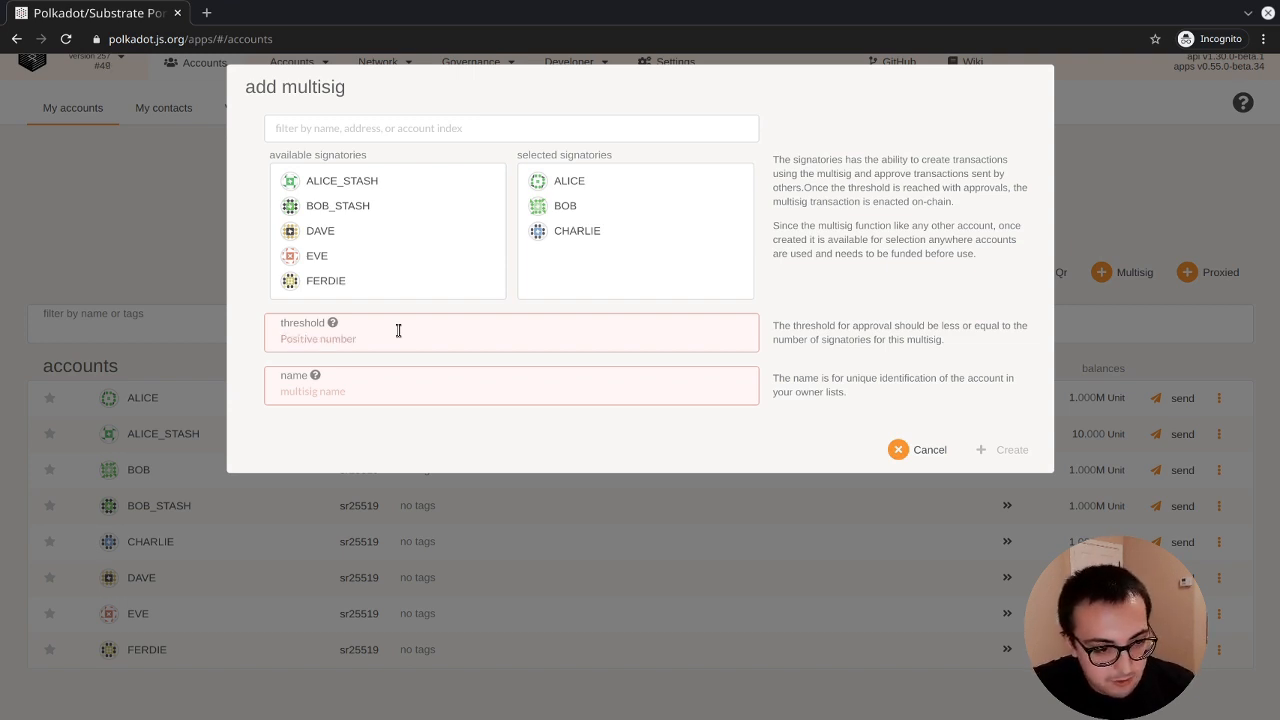
{"action": "type", "text": "2"}
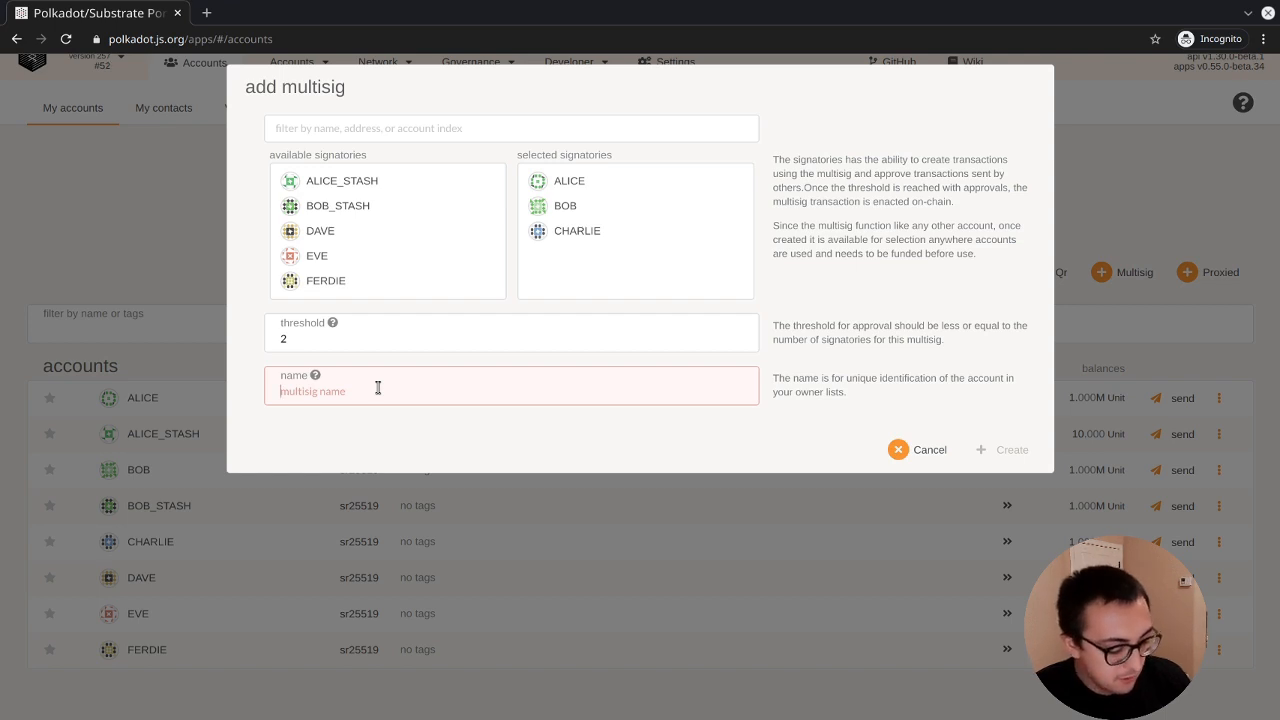
{"action": "type", "text": "My Multisig"}
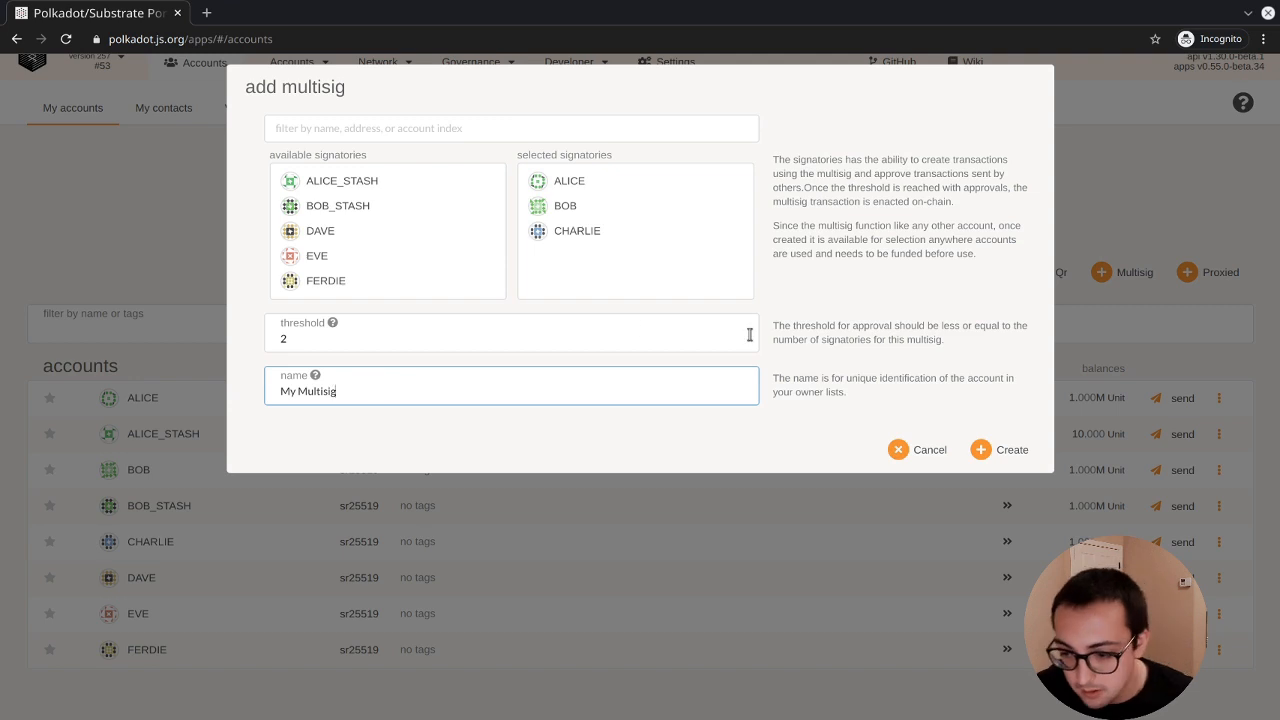
{"action": "left_click", "coordinate": [1001, 449]}
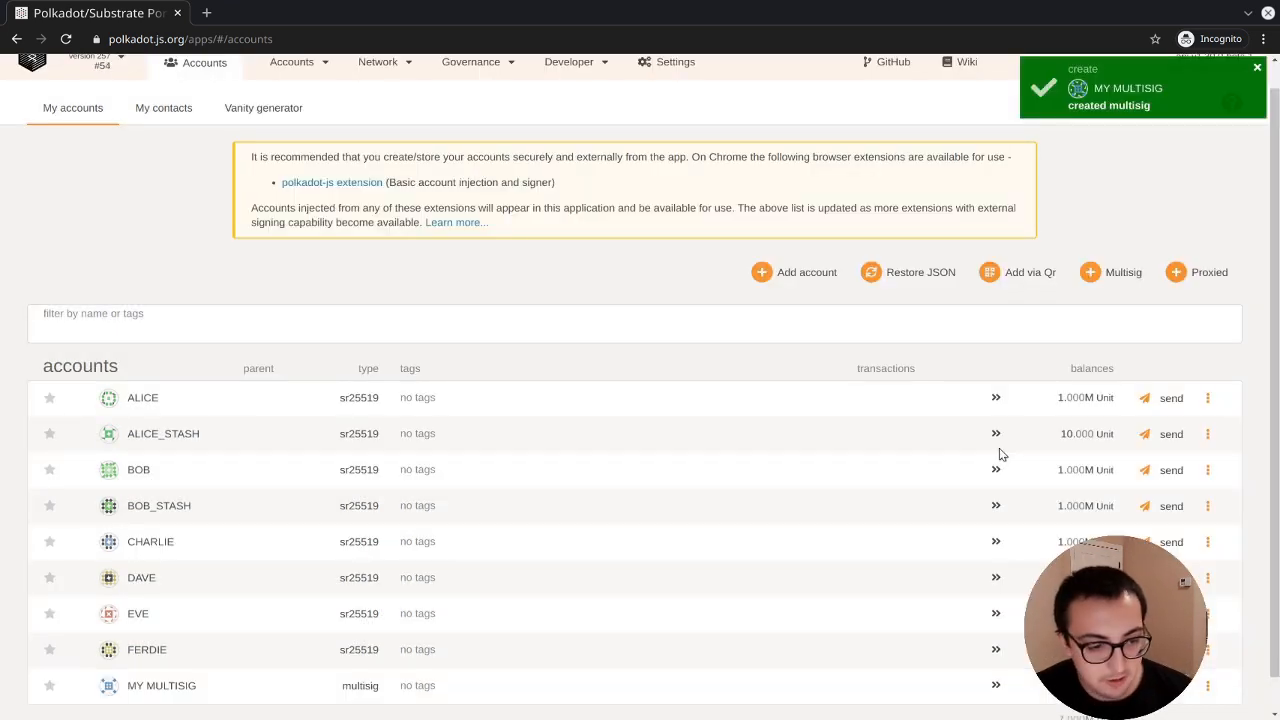
{"action": "mouse_move", "coordinate": [889, 75]}
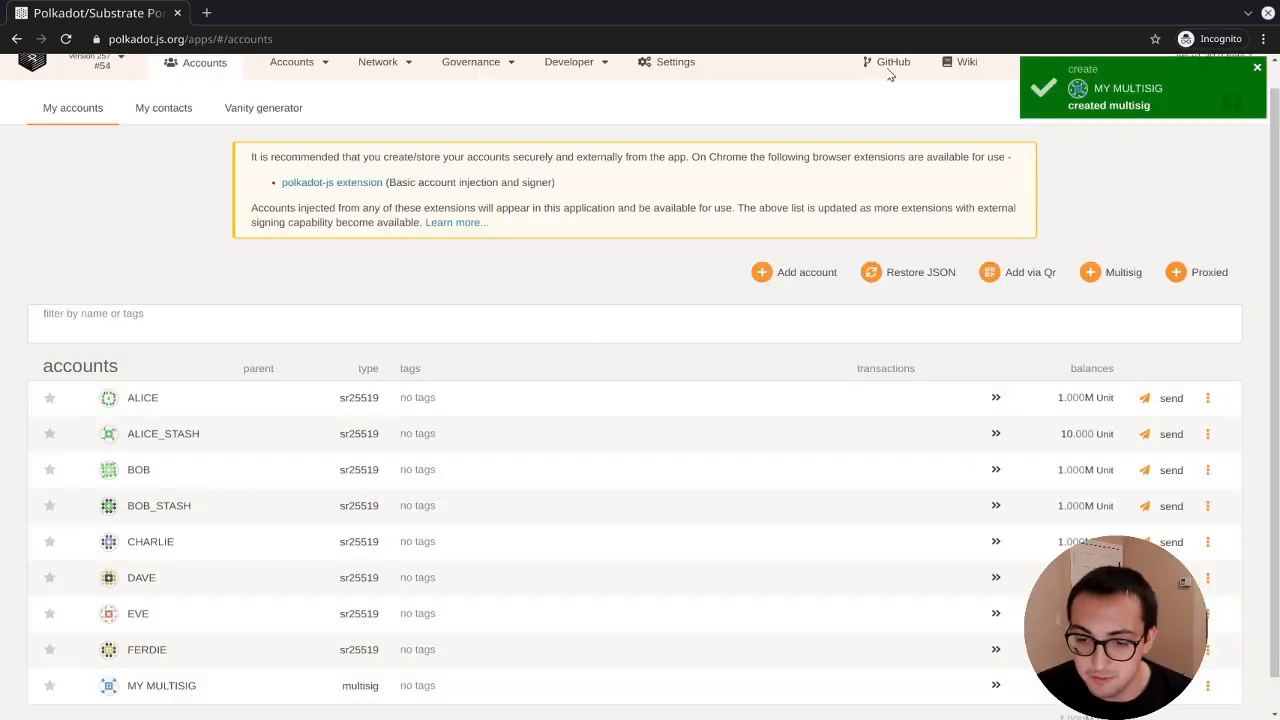
{"action": "scroll", "scroll_direction": "down", "scroll_amount": 3}
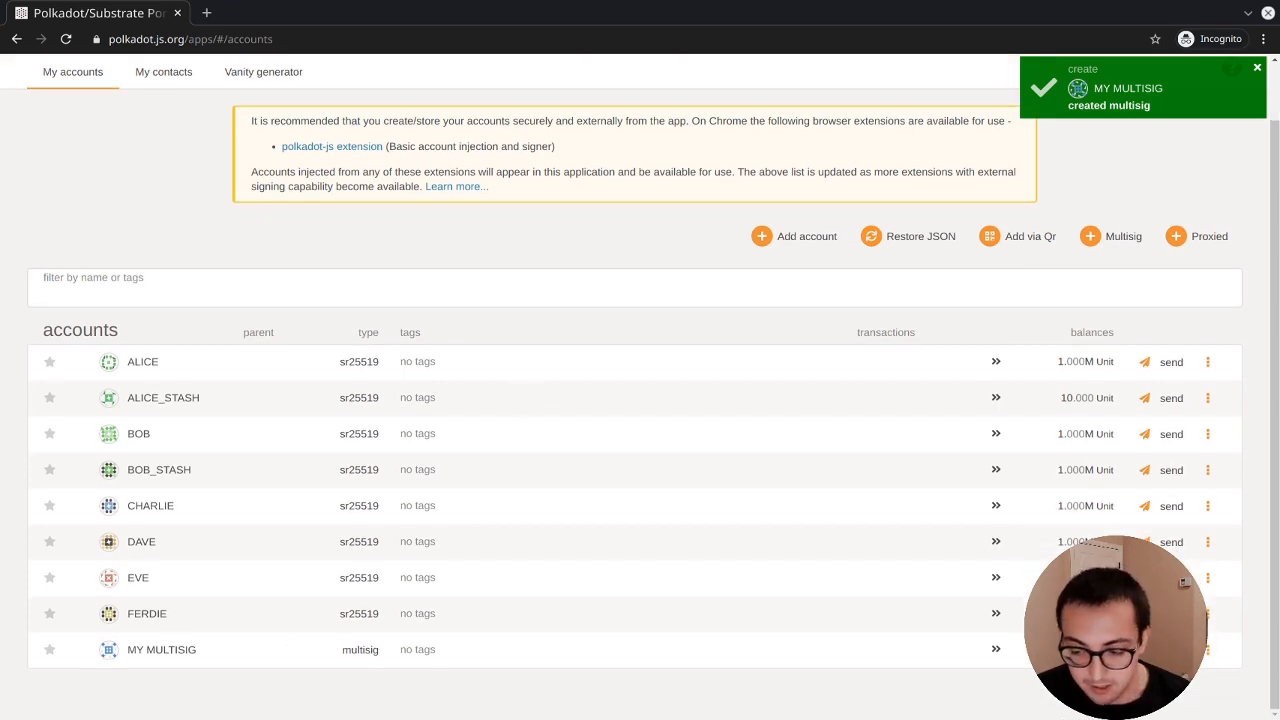
{"action": "left_click", "coordinate": [1257, 67]}
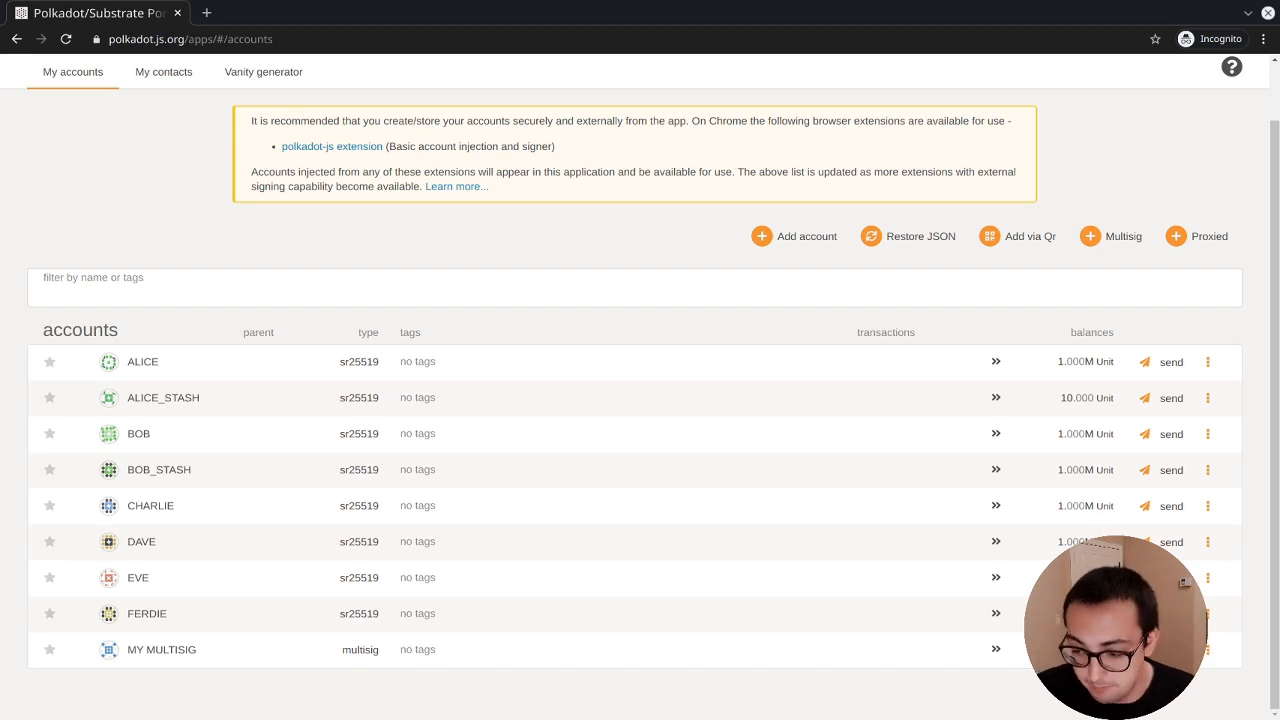
{"action": "left_click", "coordinate": [1170, 649]}
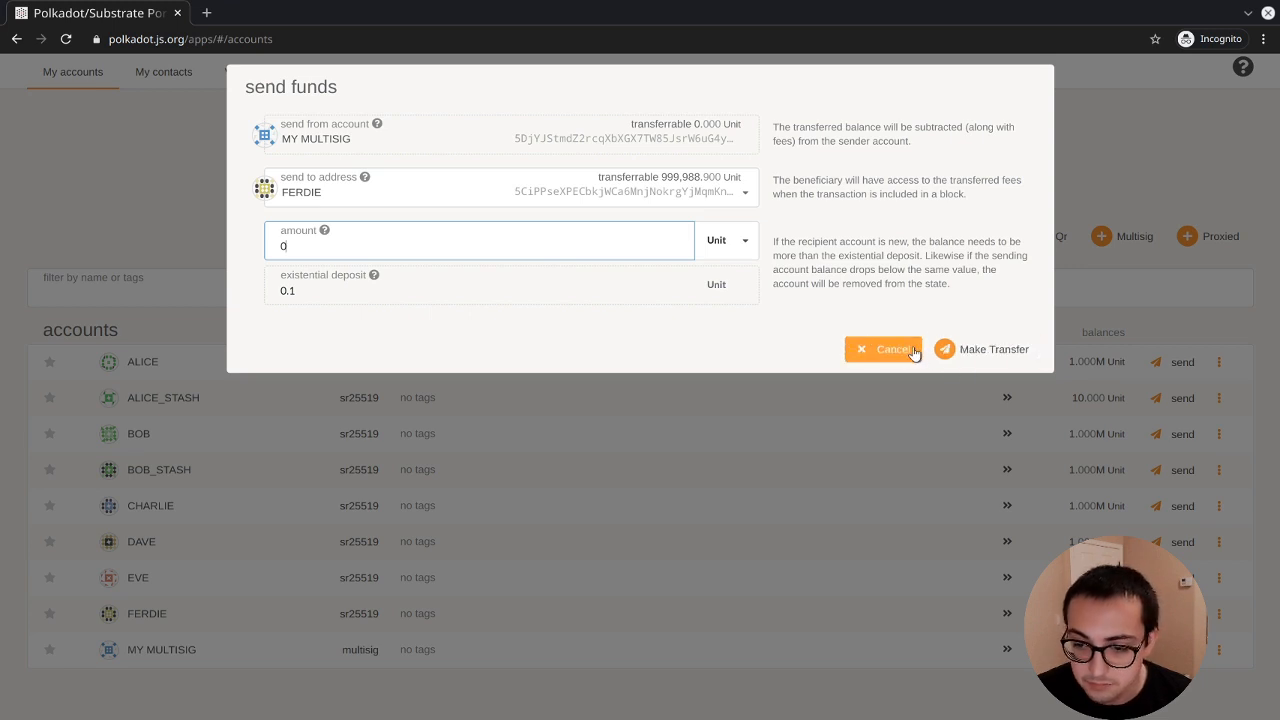
Cancel the MY MULTISIG send, then transfer 100 units from ALICE to MY MULTISIG.
{"action": "left_click", "coordinate": [884, 349]}
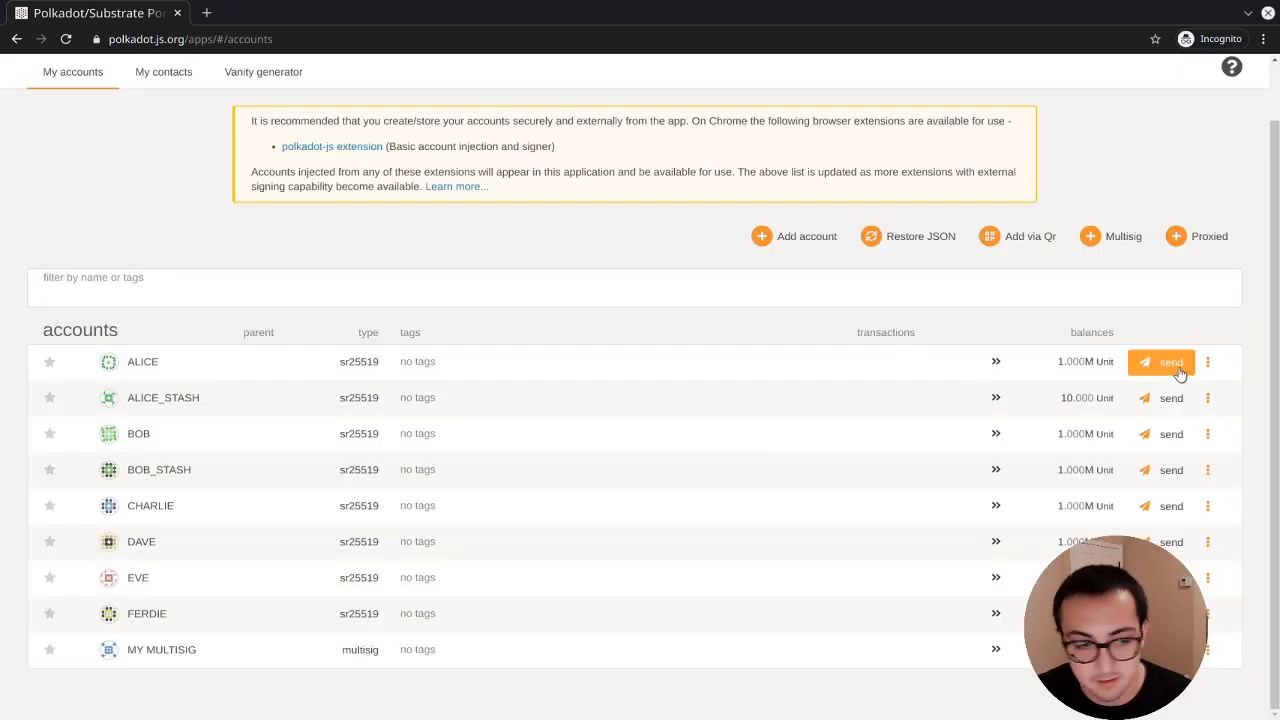
{"action": "left_click", "coordinate": [1160, 361]}
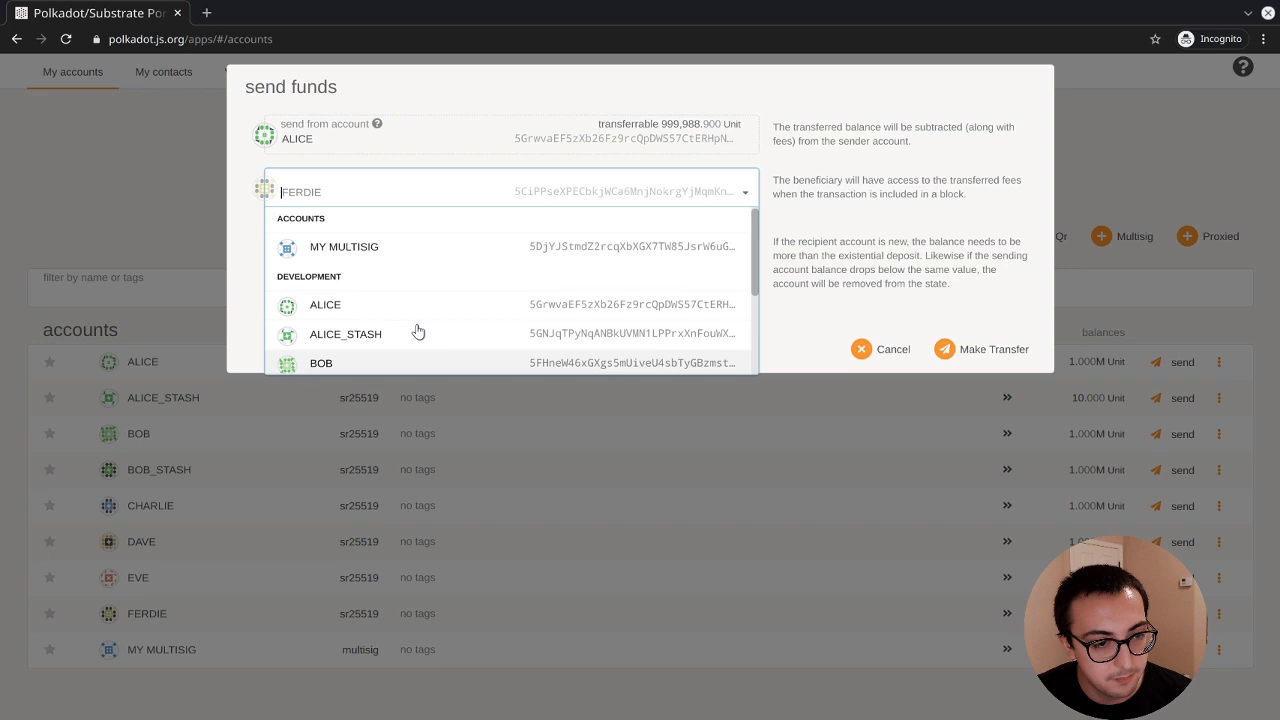
{"action": "left_click", "coordinate": [344, 246]}
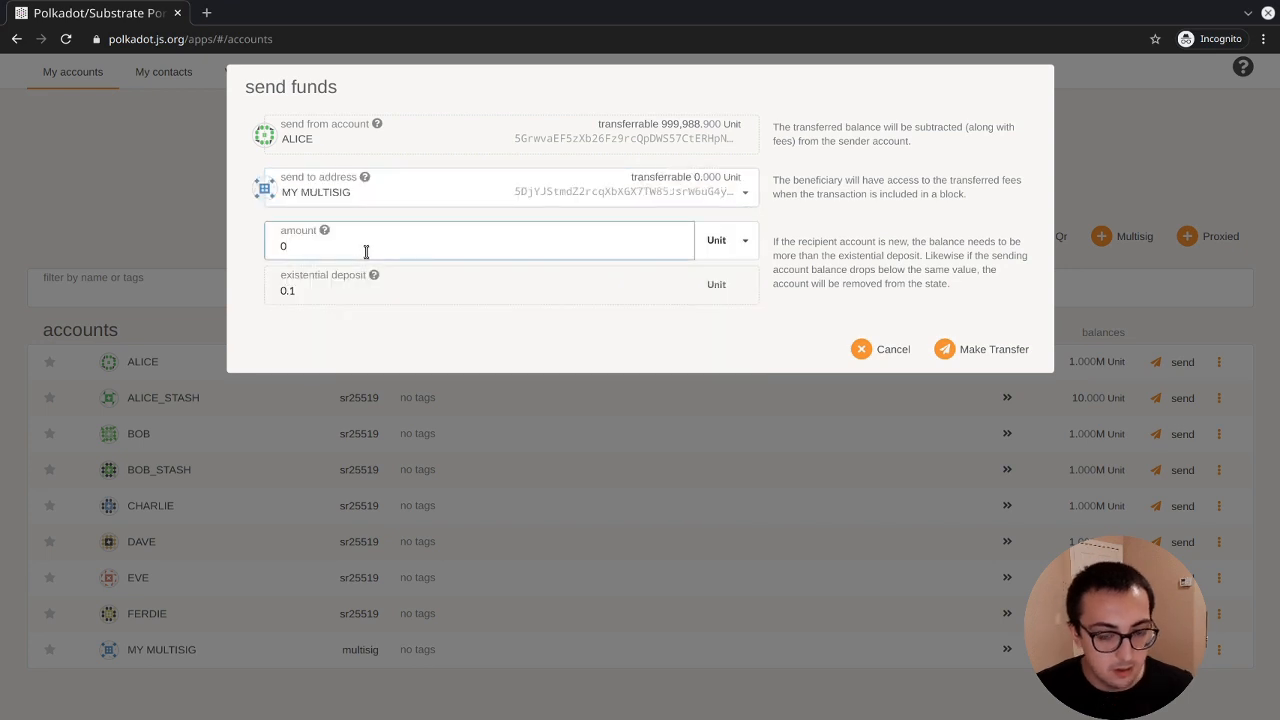
{"action": "type", "text": "100"}
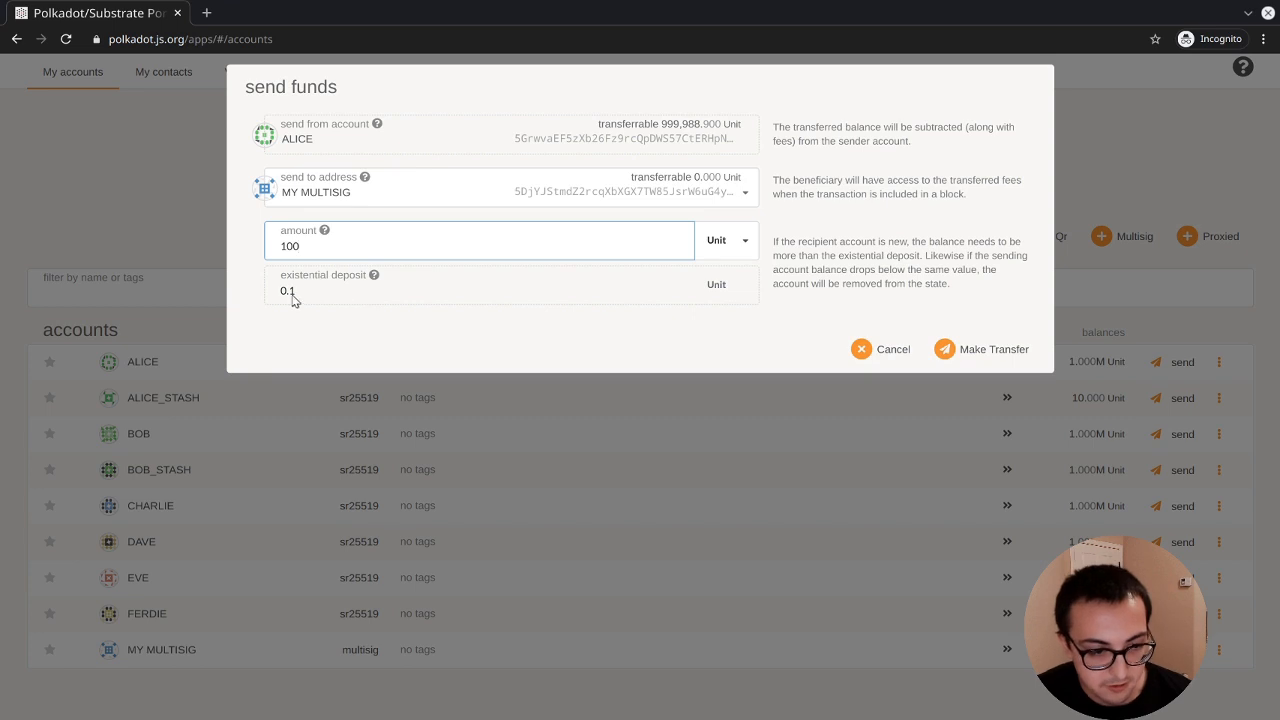
{"action": "left_click", "coordinate": [981, 349]}
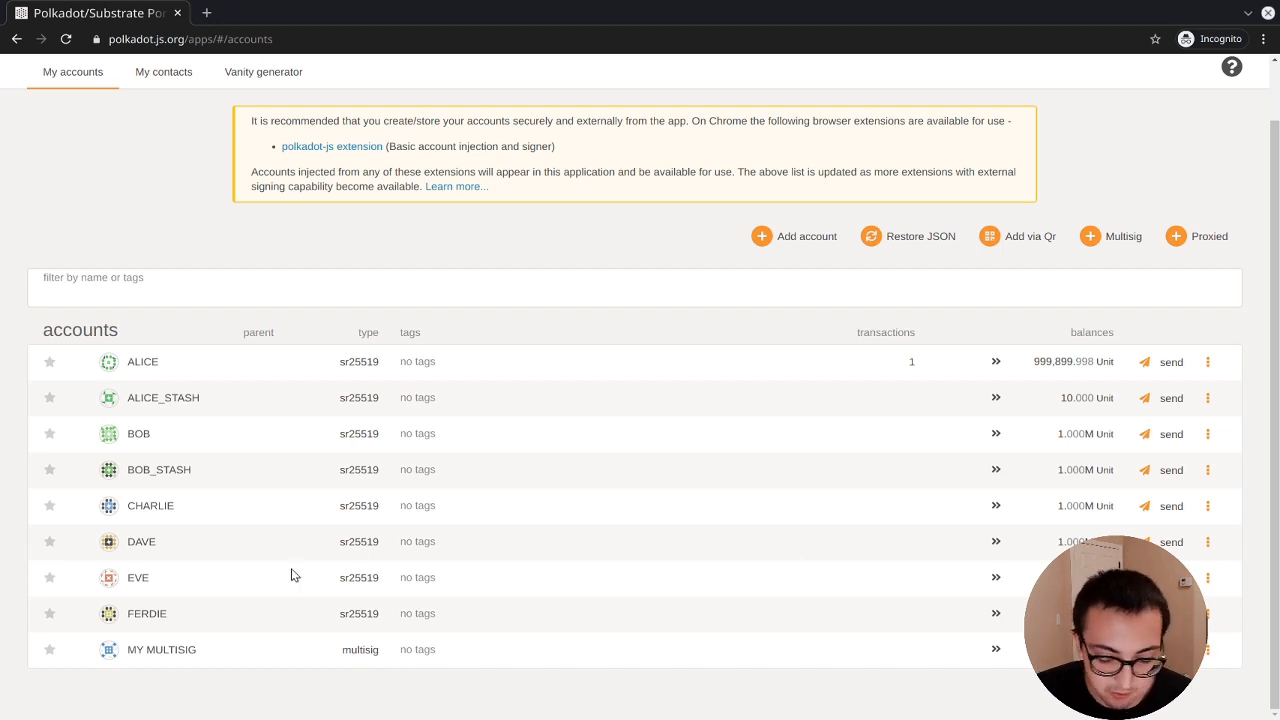
Add a seed-based account named 'no name' with a confirmed password and save it.
{"action": "left_click", "coordinate": [793, 236]}
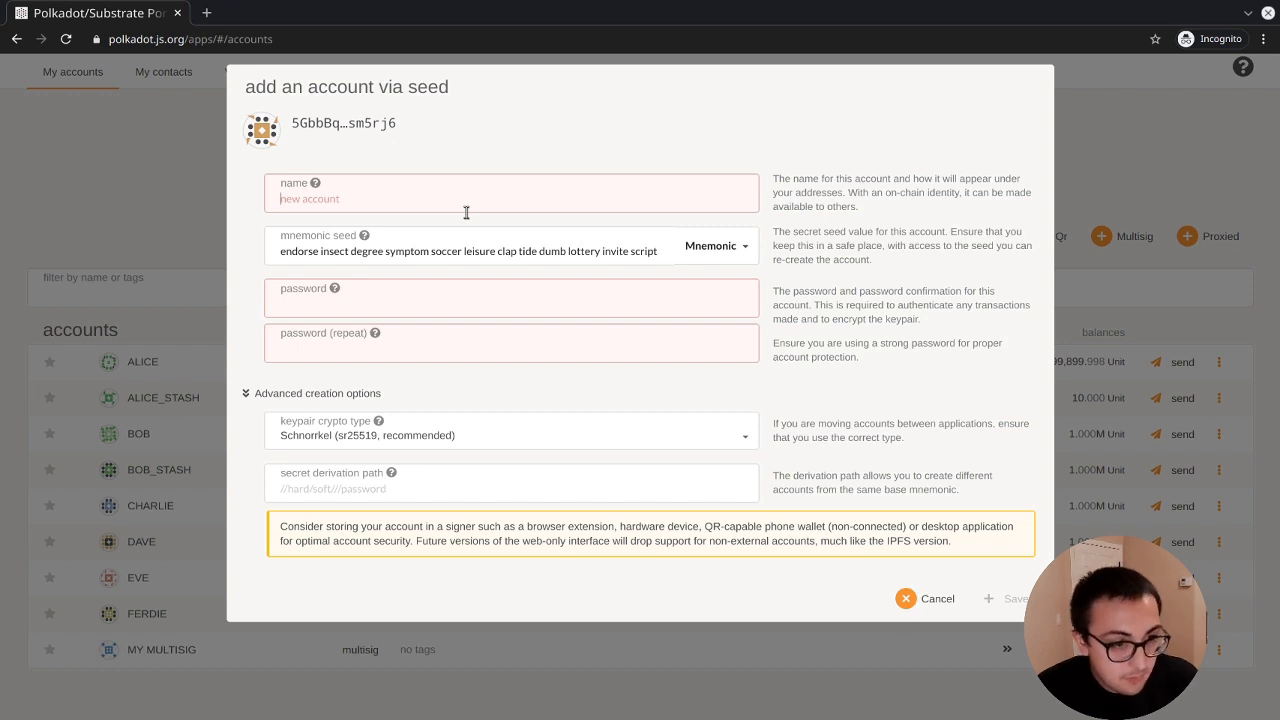
{"action": "type", "text": "no name"}
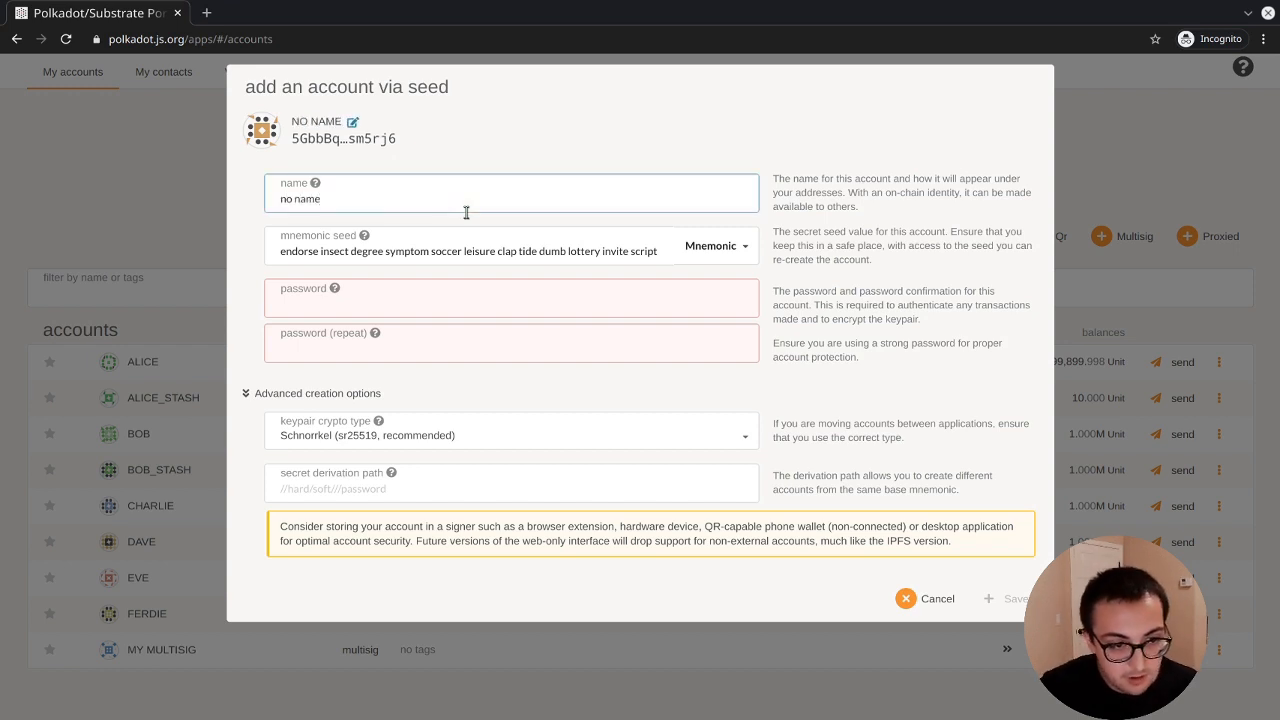
{"action": "type", "text": "●●●"}
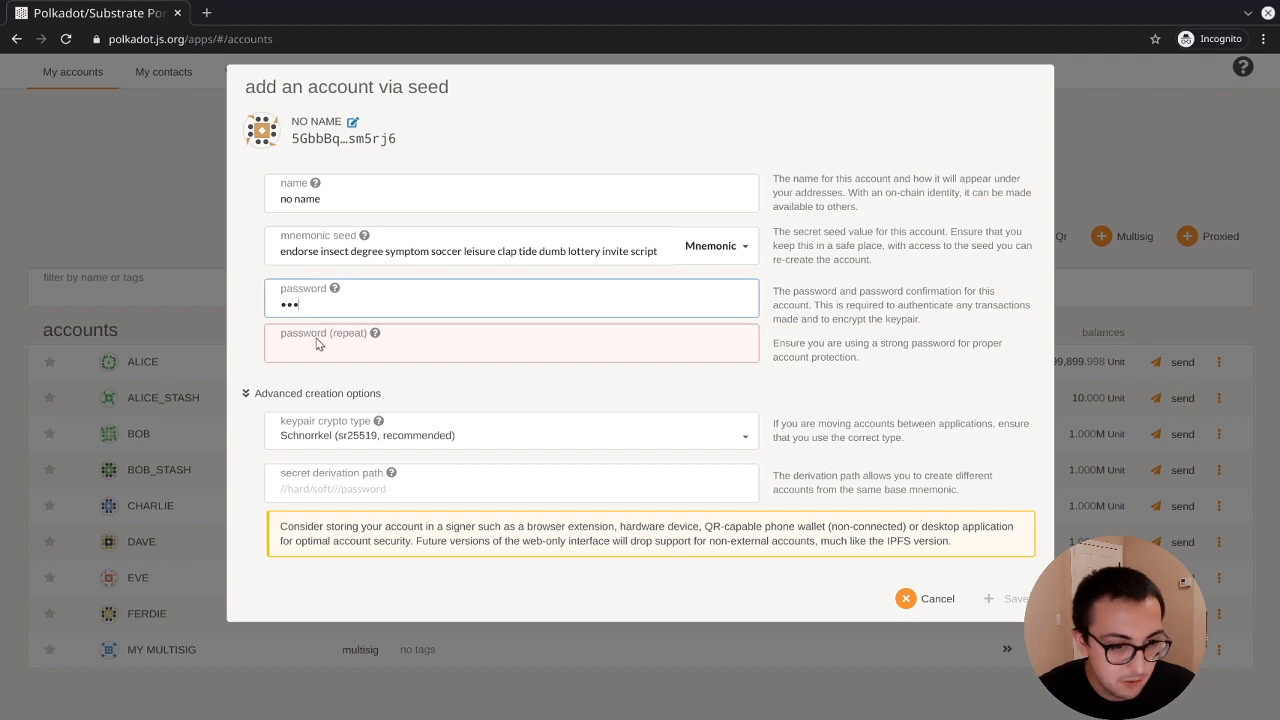
{"action": "type", "text": "•••"}
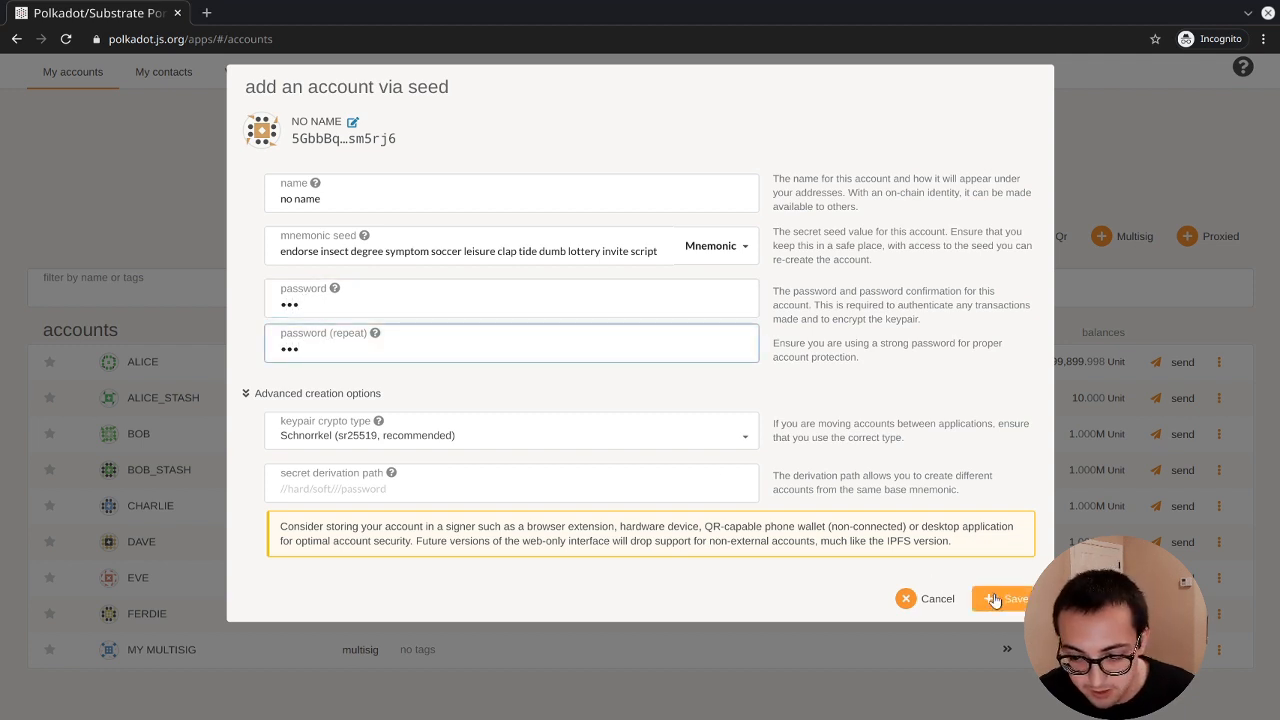
{"action": "left_click", "coordinate": [1000, 598]}
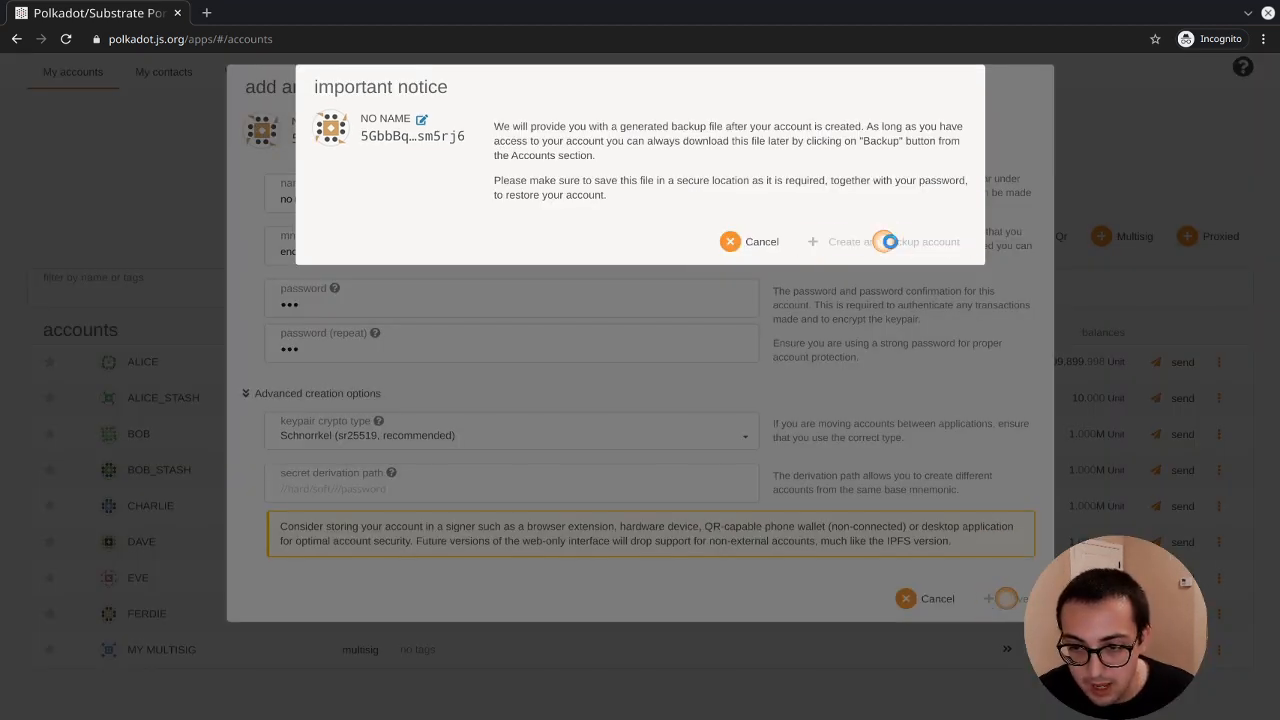
Confirm the notice with 'Create and backup account' to add NO NAME.
{"action": "left_click", "coordinate": [910, 241]}
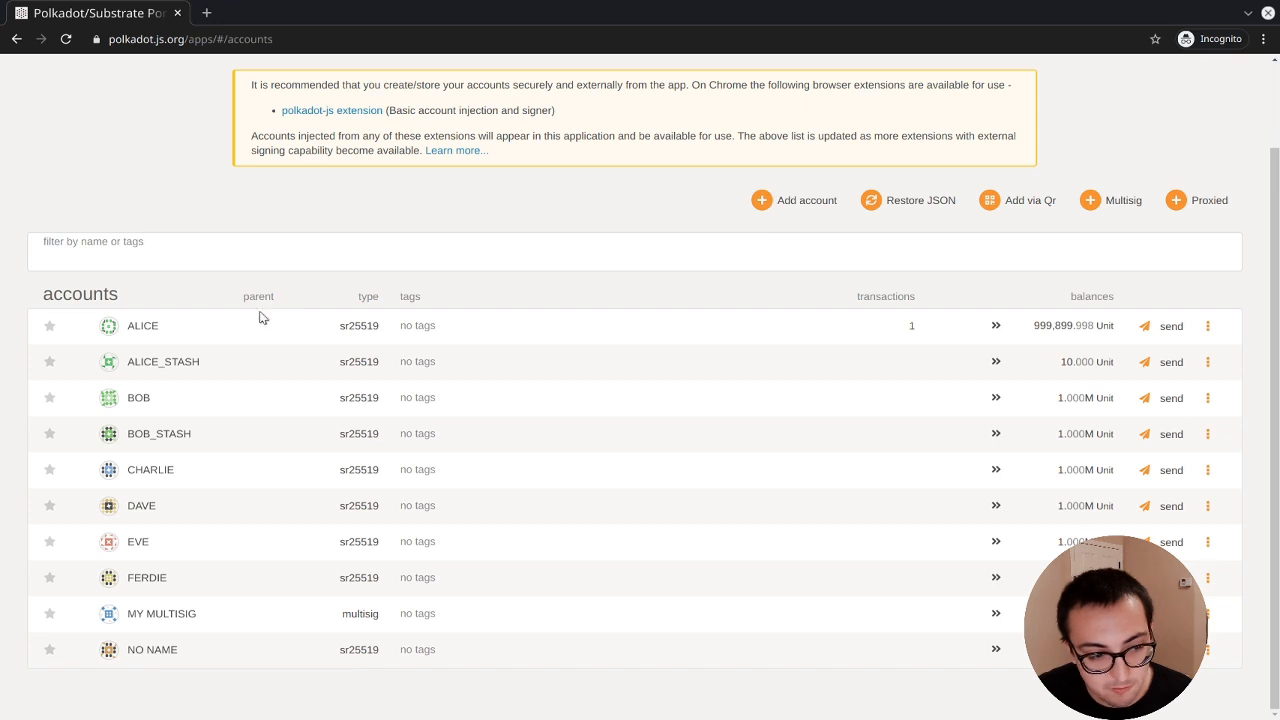
{"action": "mouse_move", "coordinate": [250, 627]}
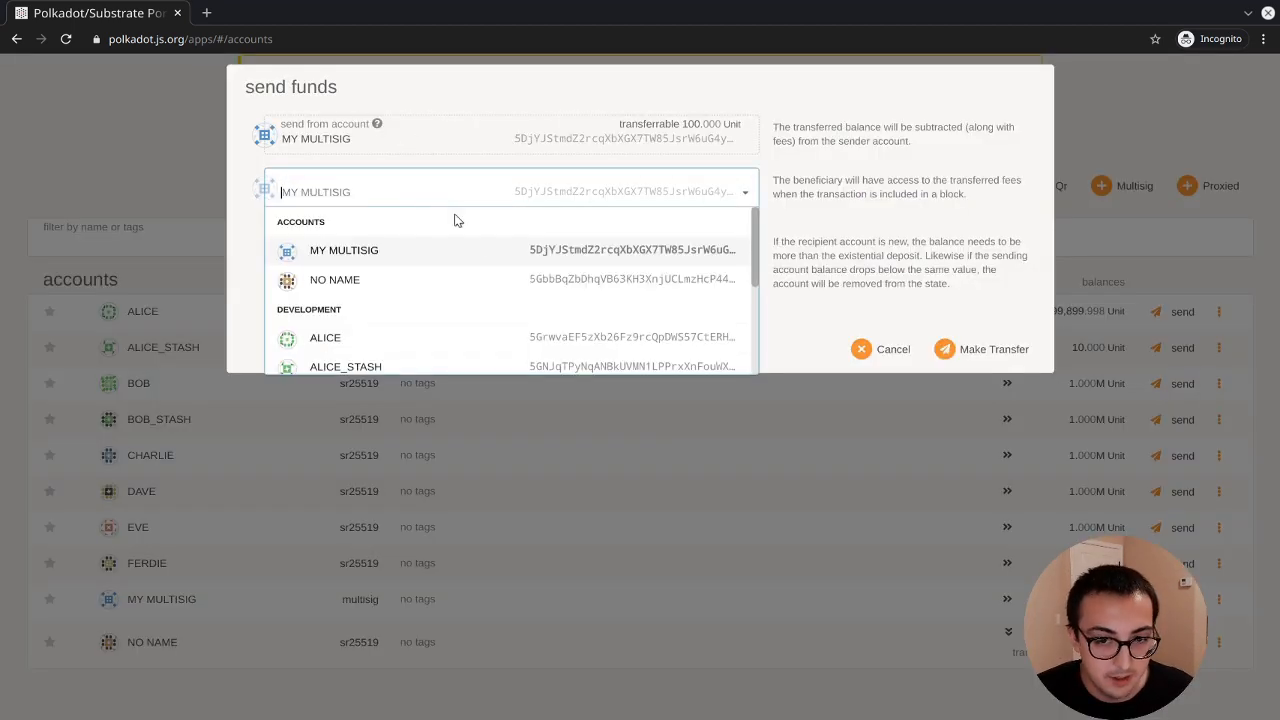
Address a 10 Unit transfer from MY MULTISIG to NO NAME.
{"action": "left_click", "coordinate": [335, 279]}
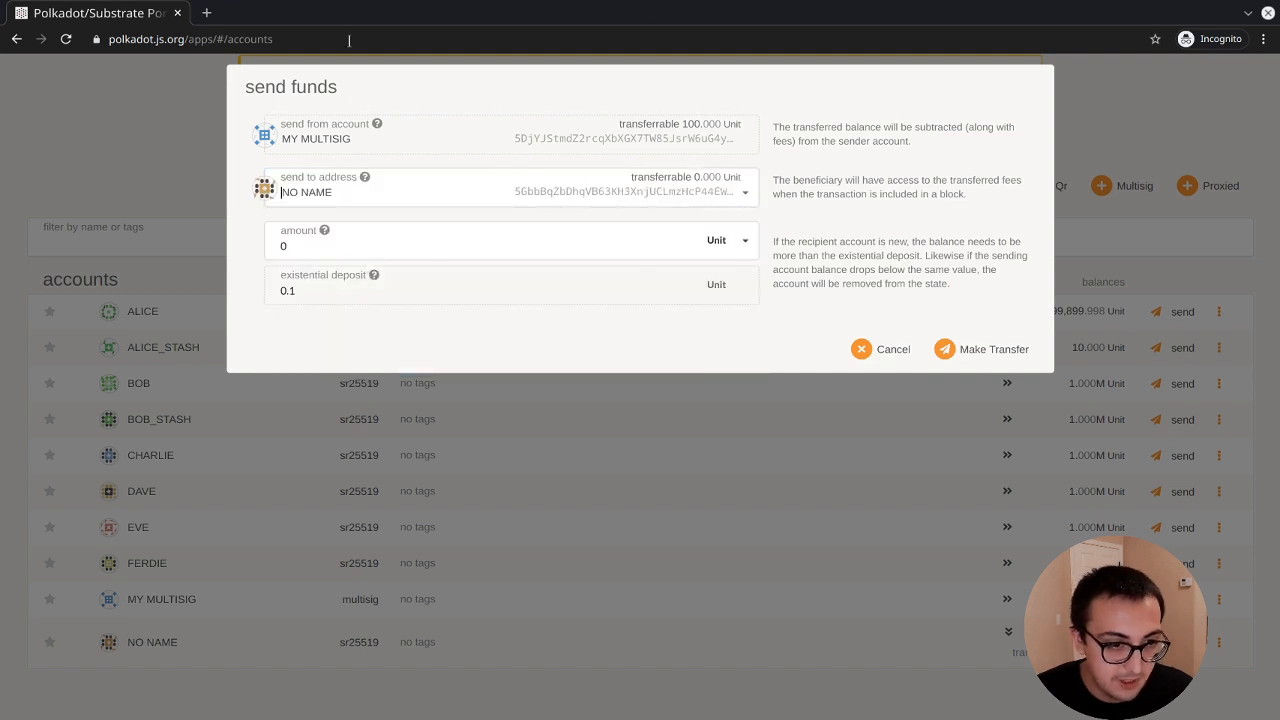
{"action": "left_click", "coordinate": [480, 246]}
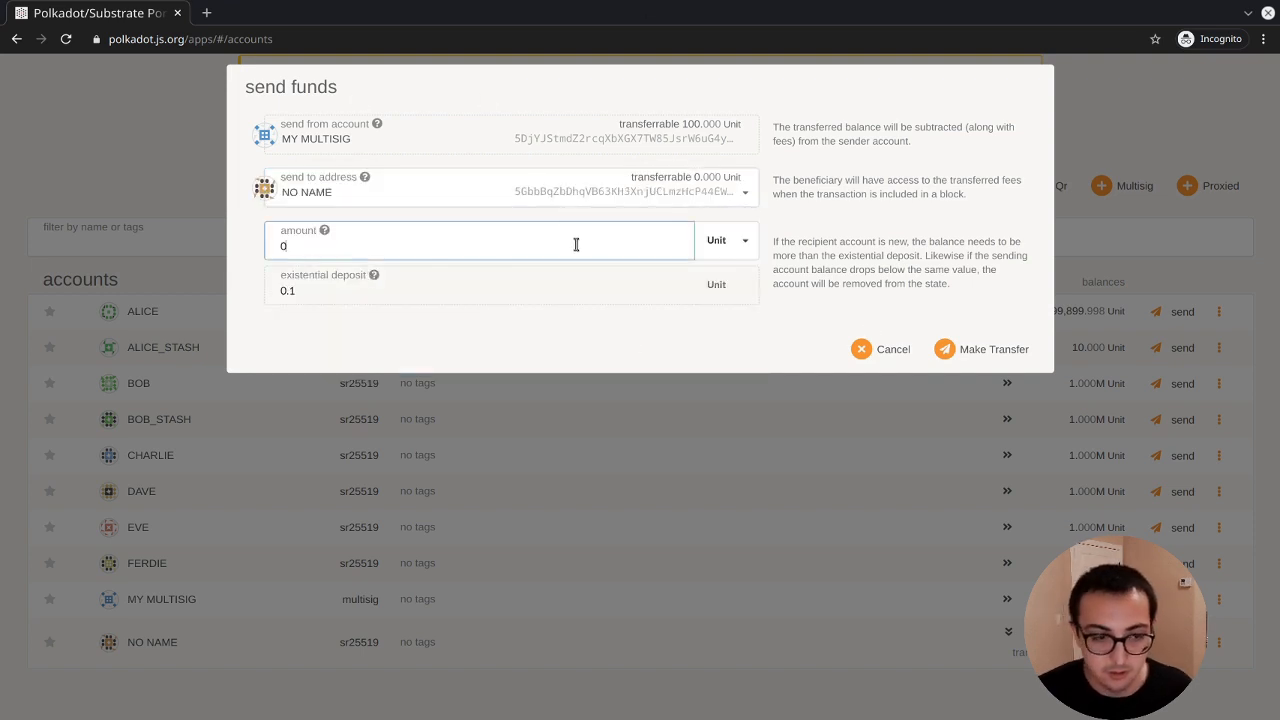
{"action": "type", "text": "2"}
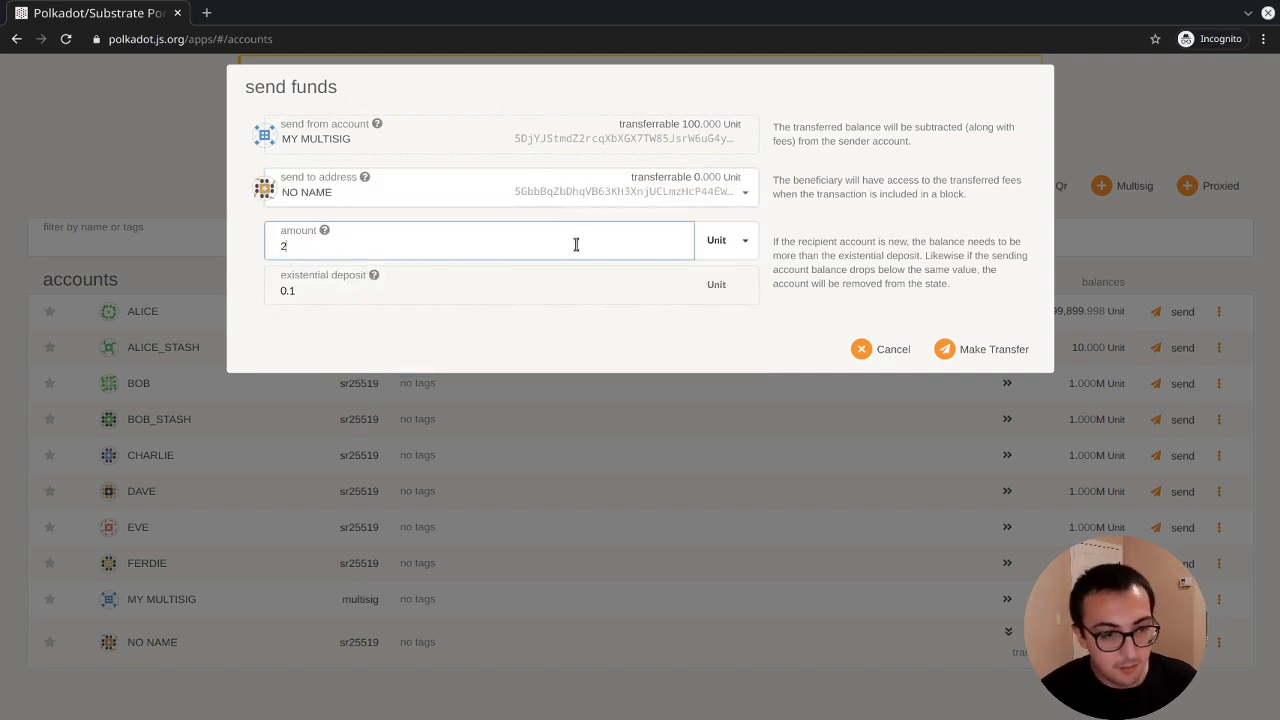
{"action": "type", "text": "0"}
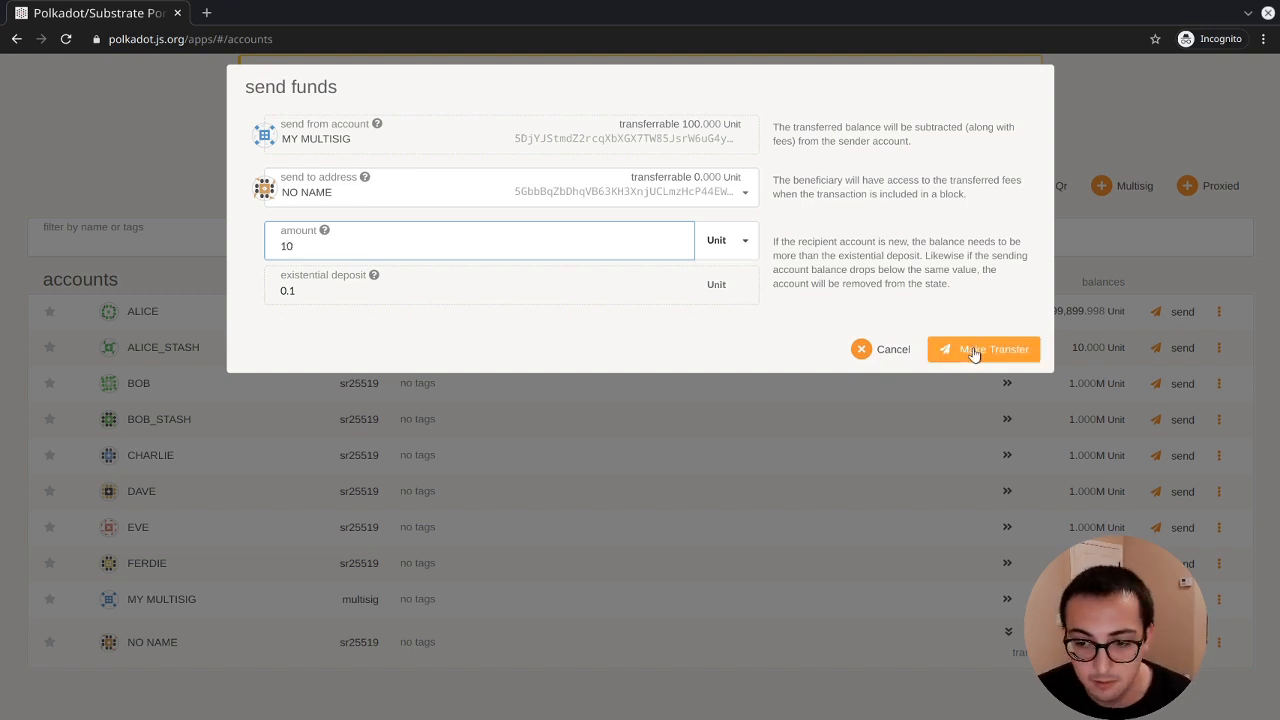
Submit the transfer with ALICE as multisig signatory, leaving approval-by-hash off.
{"action": "left_click", "coordinate": [984, 349]}
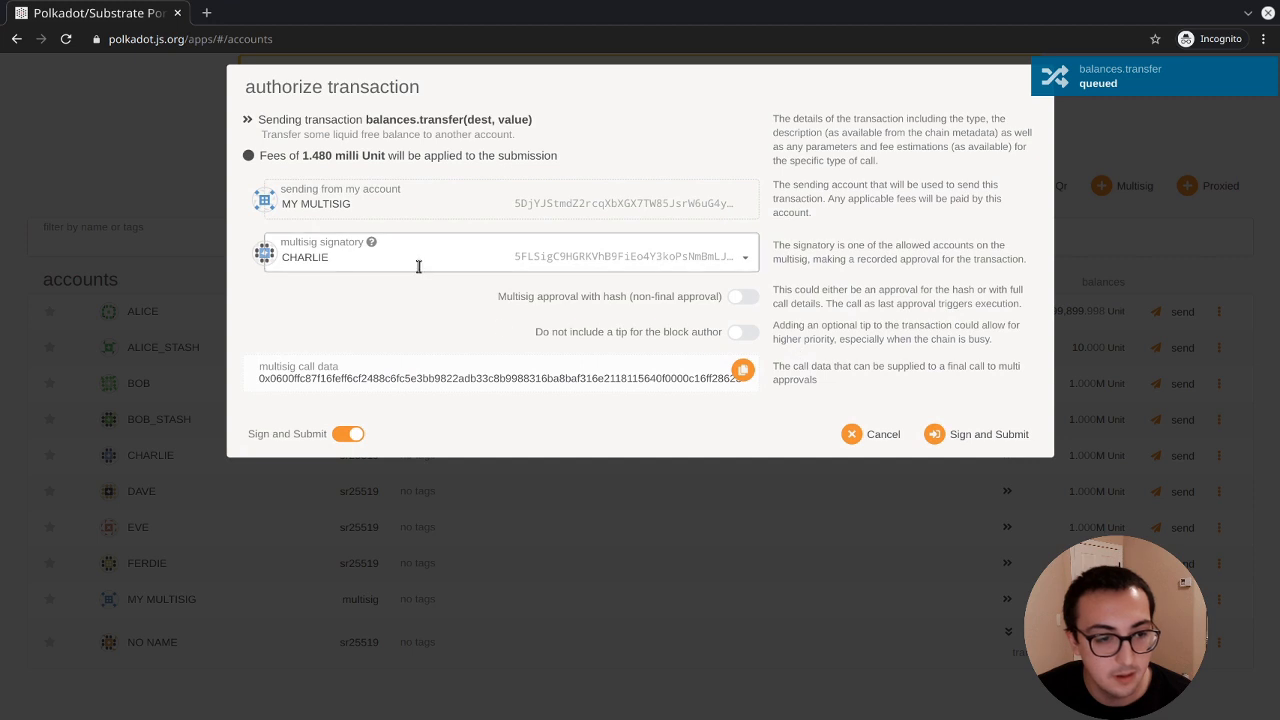
{"action": "mouse_move", "coordinate": [328, 305]}
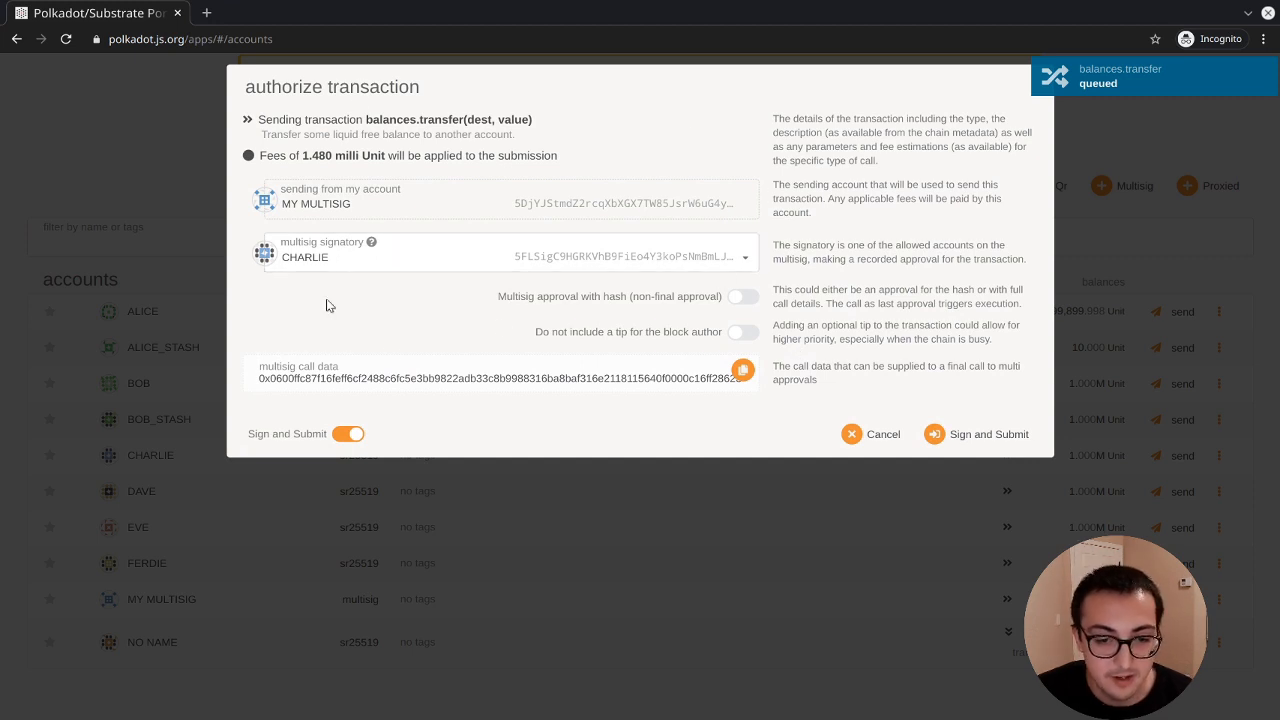
{"action": "mouse_move", "coordinate": [285, 282]}
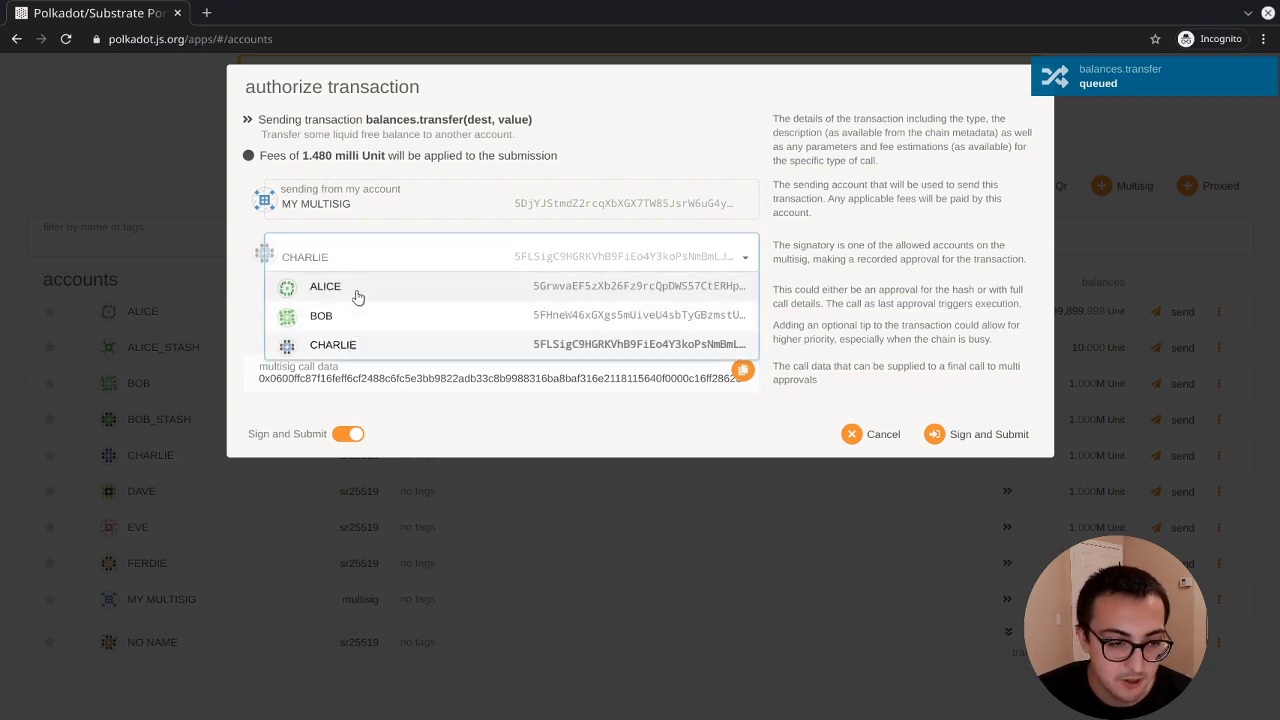
{"action": "left_click", "coordinate": [325, 286]}
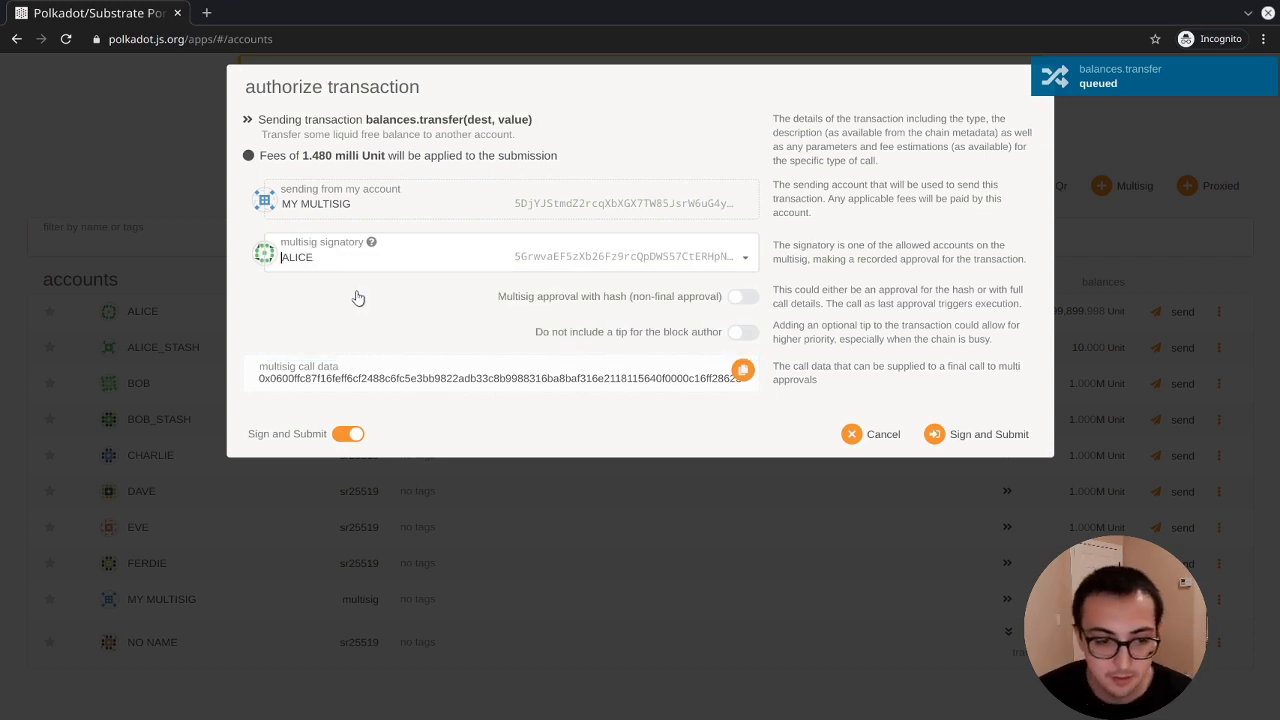
{"action": "mouse_move", "coordinate": [689, 464]}
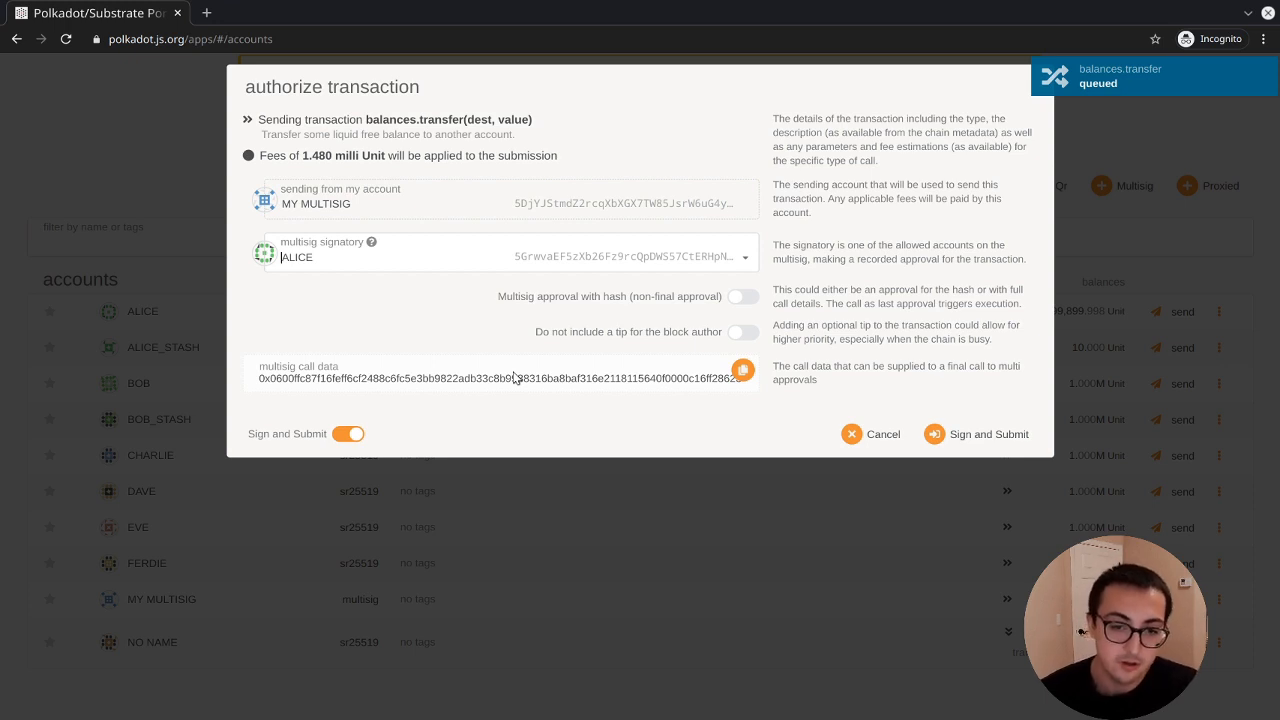
{"action": "mouse_move", "coordinate": [447, 358]}
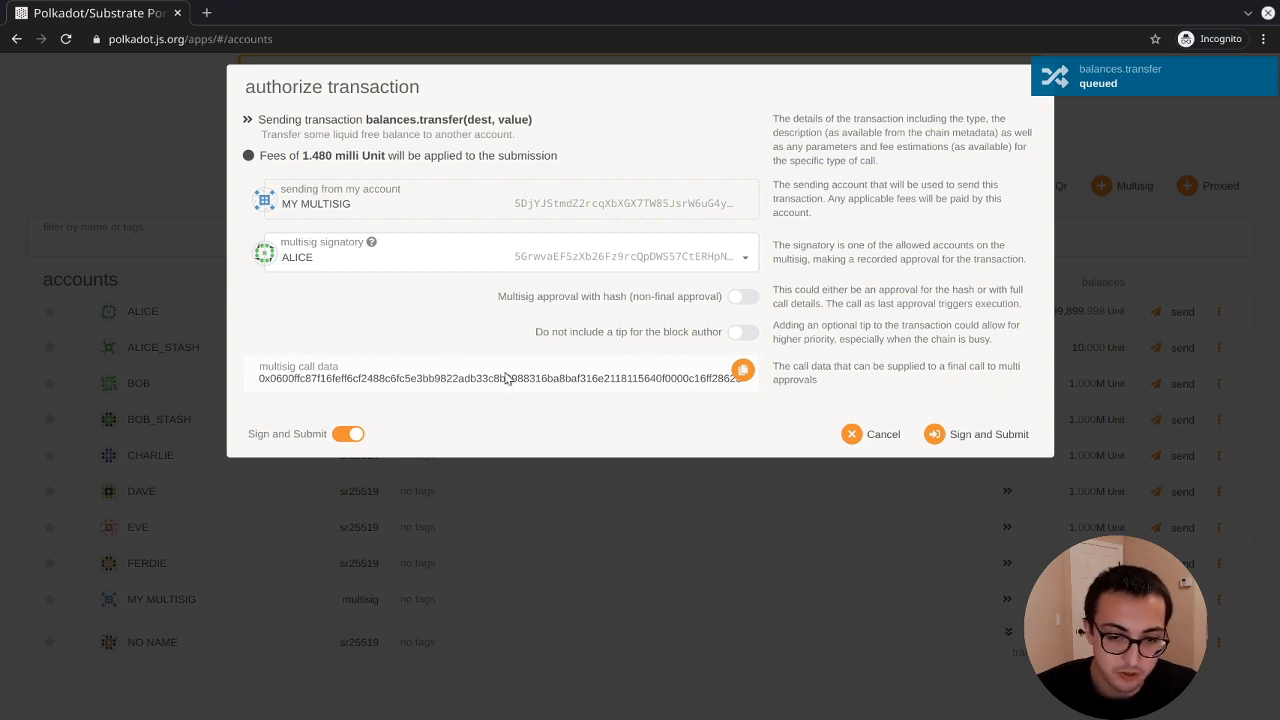
{"action": "left_click", "coordinate": [743, 296]}
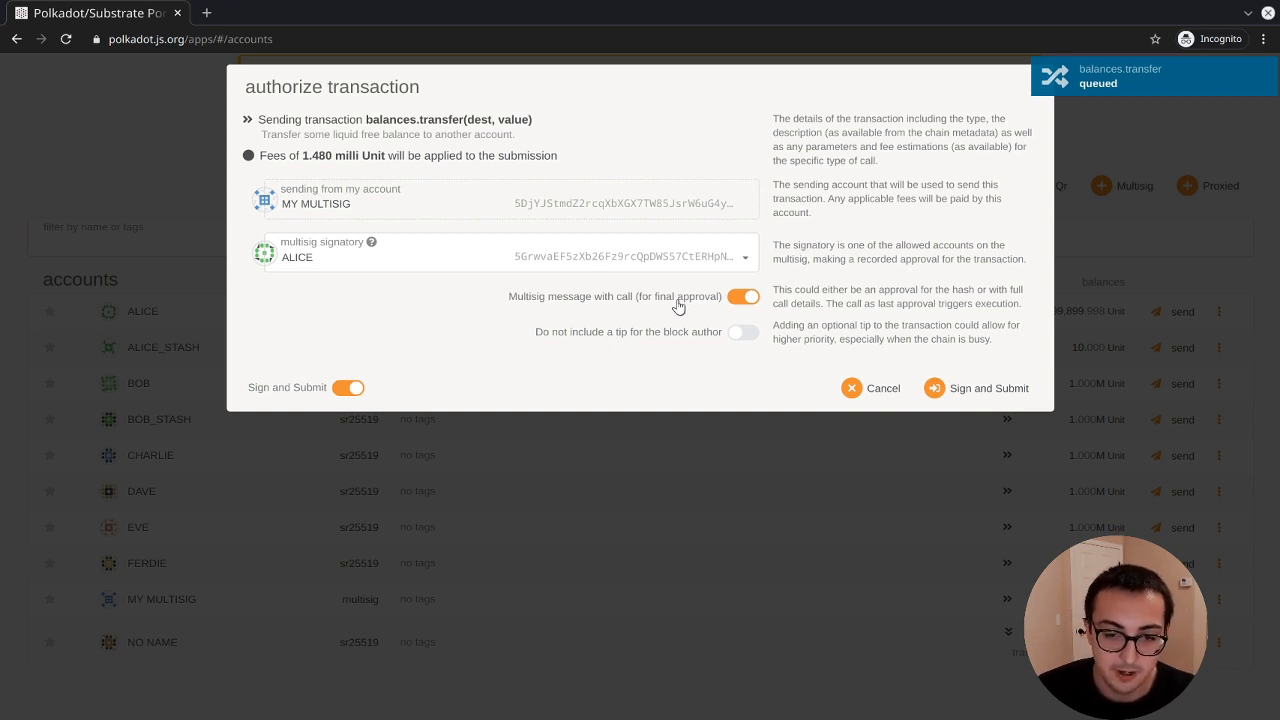
{"action": "mouse_move", "coordinate": [757, 308]}
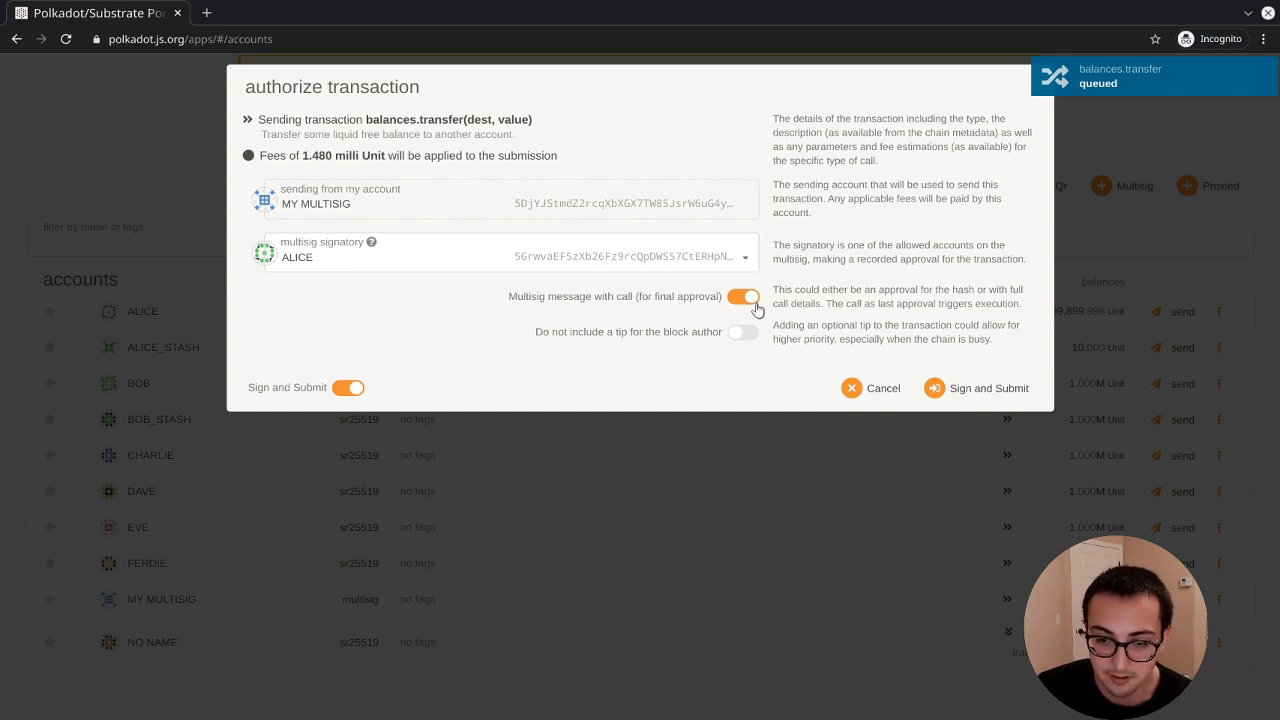
{"action": "left_click", "coordinate": [744, 296]}
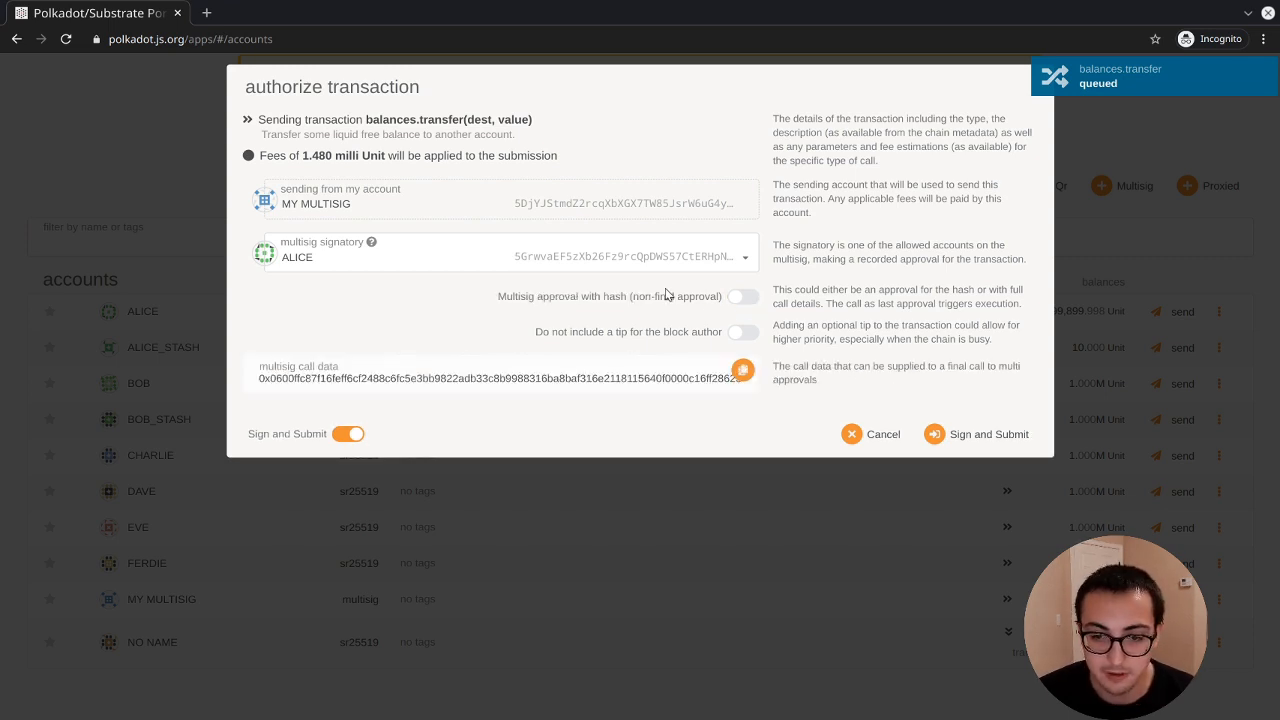
{"action": "mouse_move", "coordinate": [444, 397]}
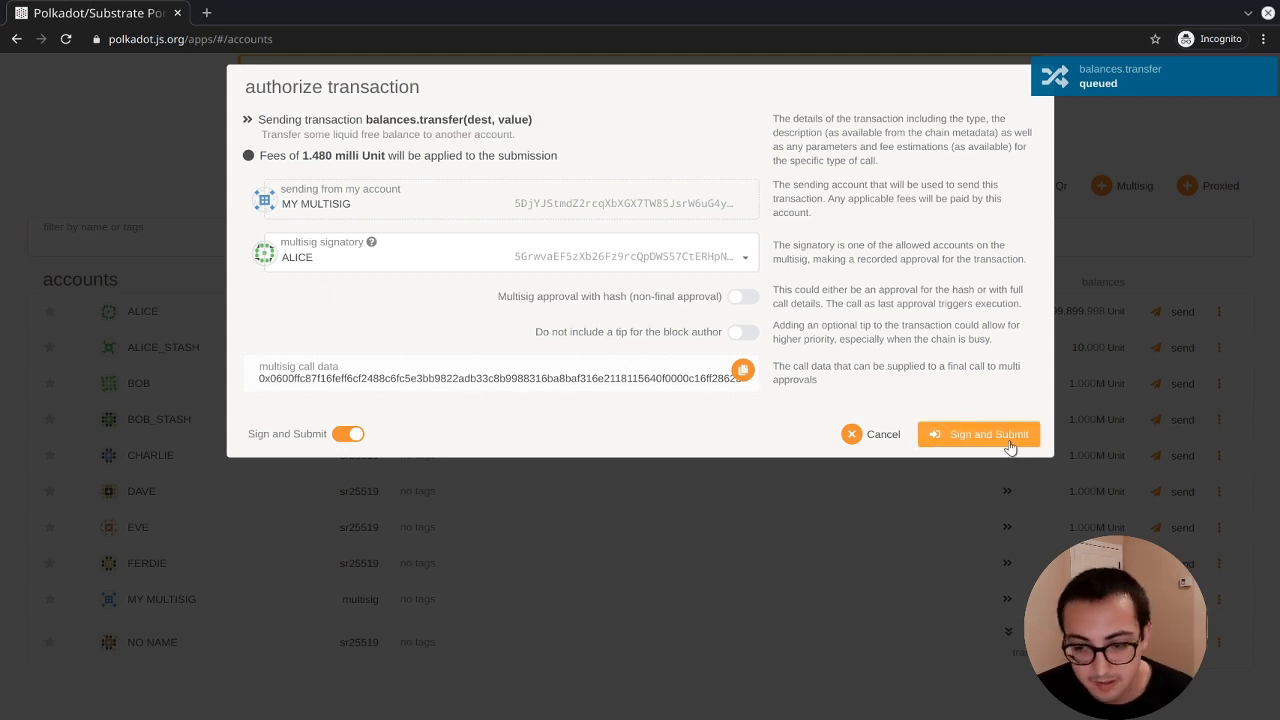
Sign and submit ALICE's multisig approval of the 10 Unit transfer.
{"action": "left_click", "coordinate": [978, 434]}
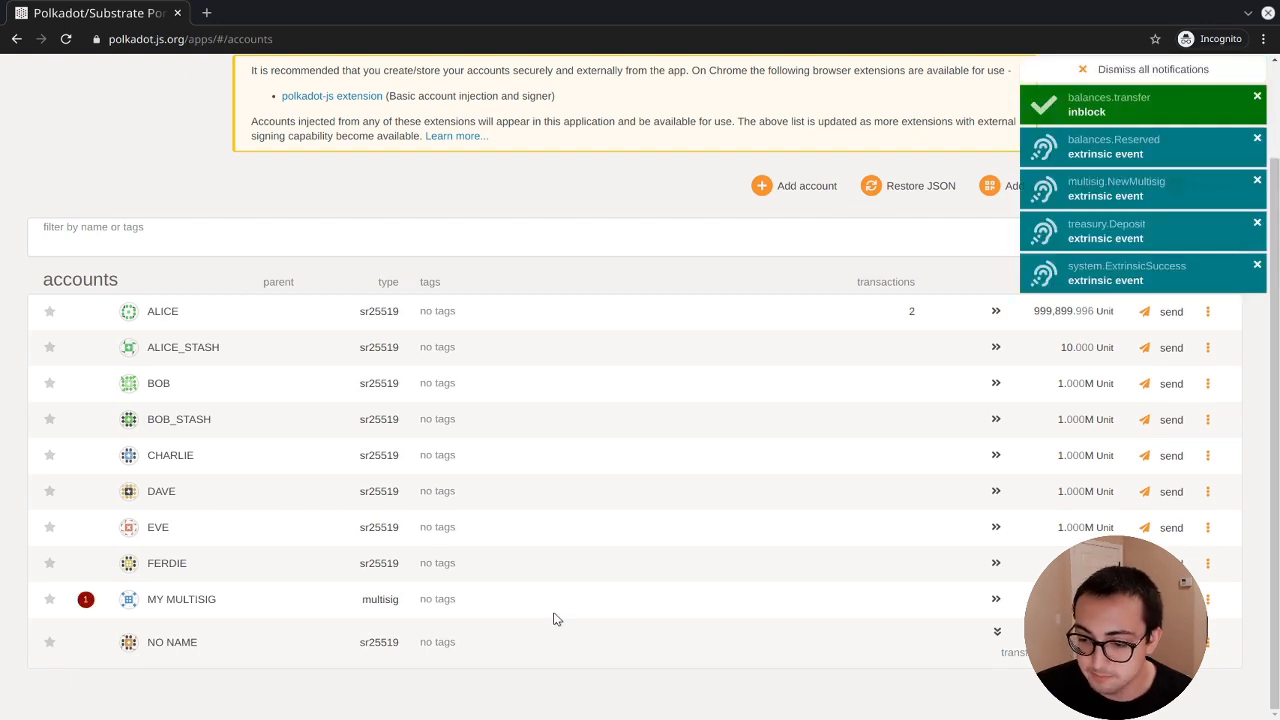
{"action": "mouse_move", "coordinate": [86, 599]}
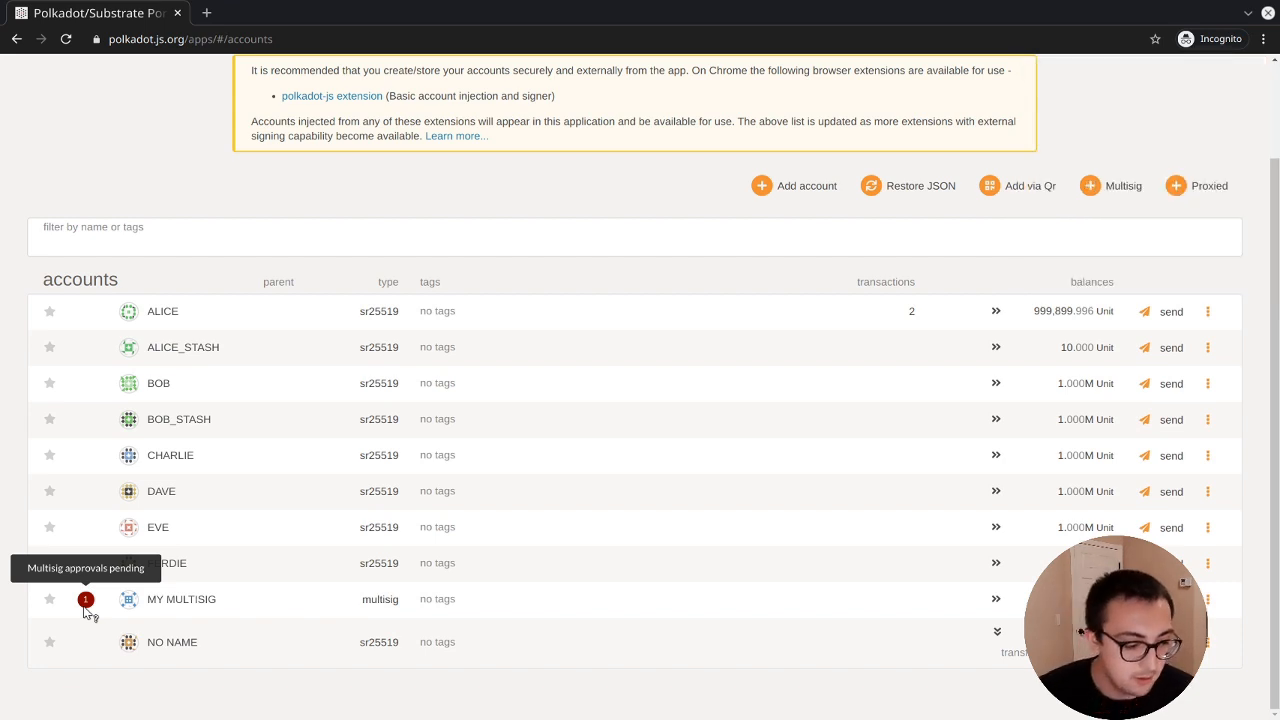
{"action": "mouse_move", "coordinate": [790, 247]}
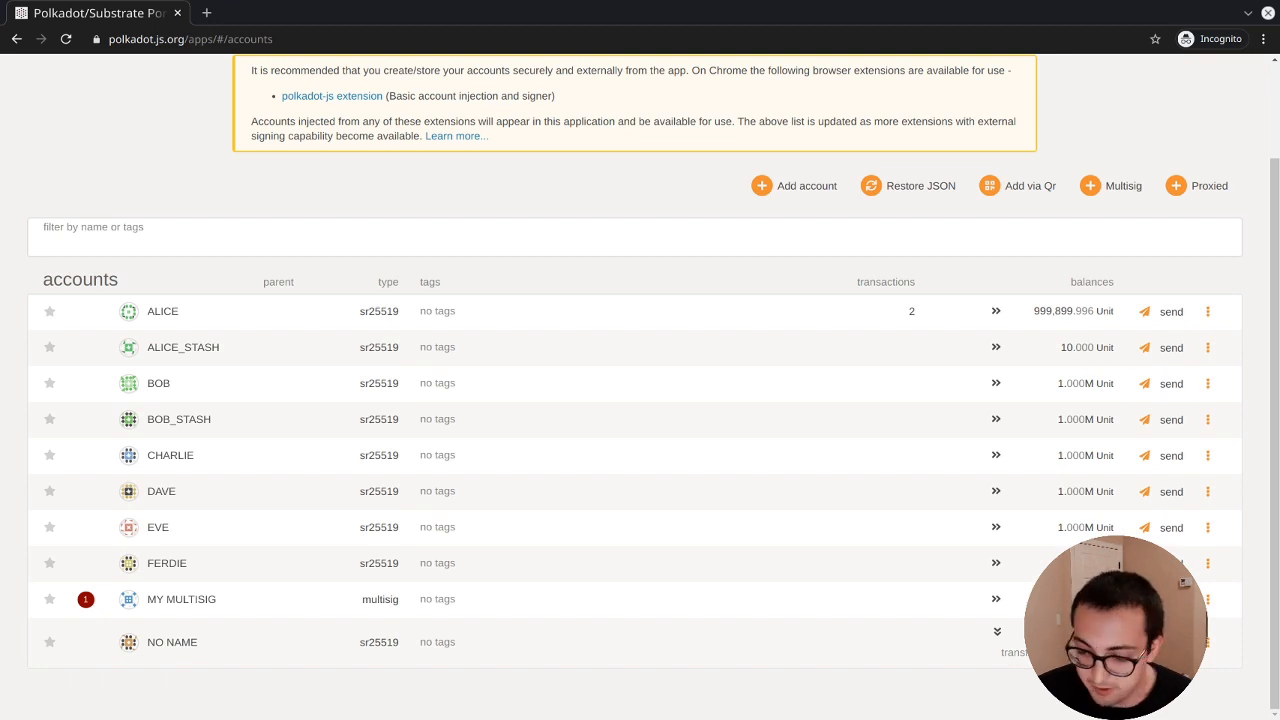
Start another 10 Unit transfer from MY MULTISIG.
{"action": "left_click", "coordinate": [1171, 599]}
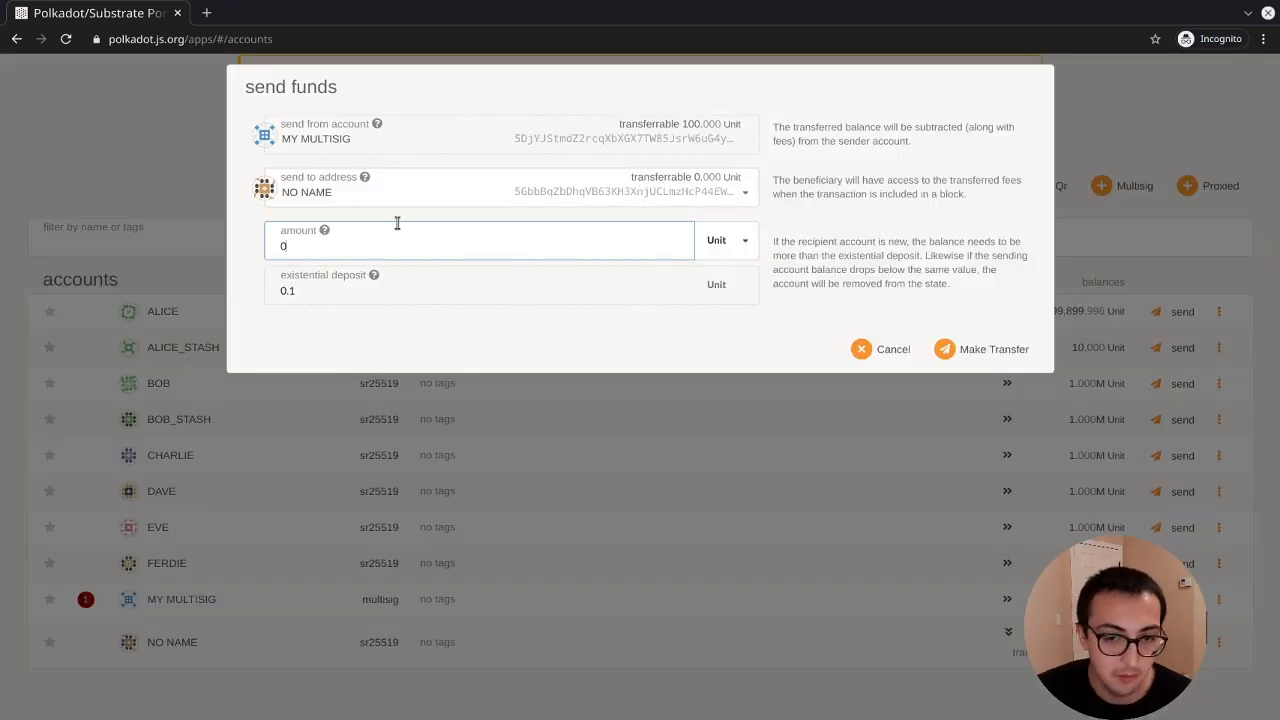
{"action": "type", "text": "1"}
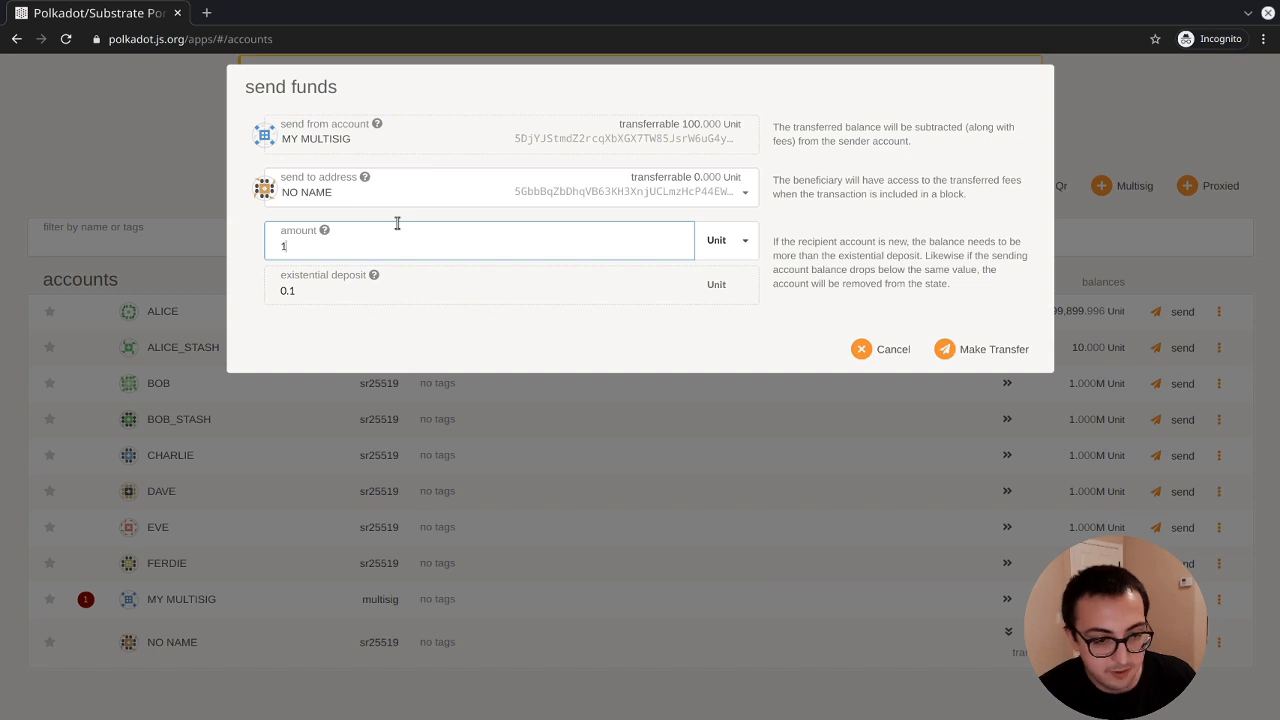
{"action": "type", "text": "0"}
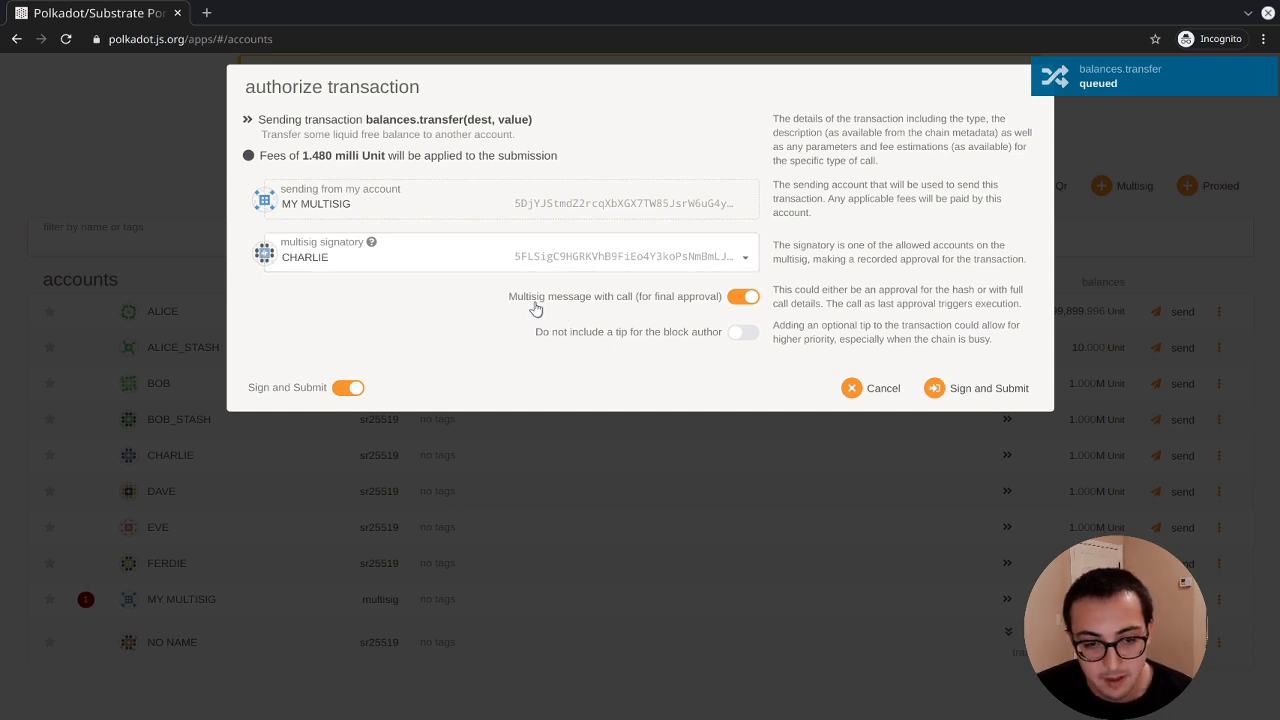
{"action": "mouse_move", "coordinate": [5, 200]}
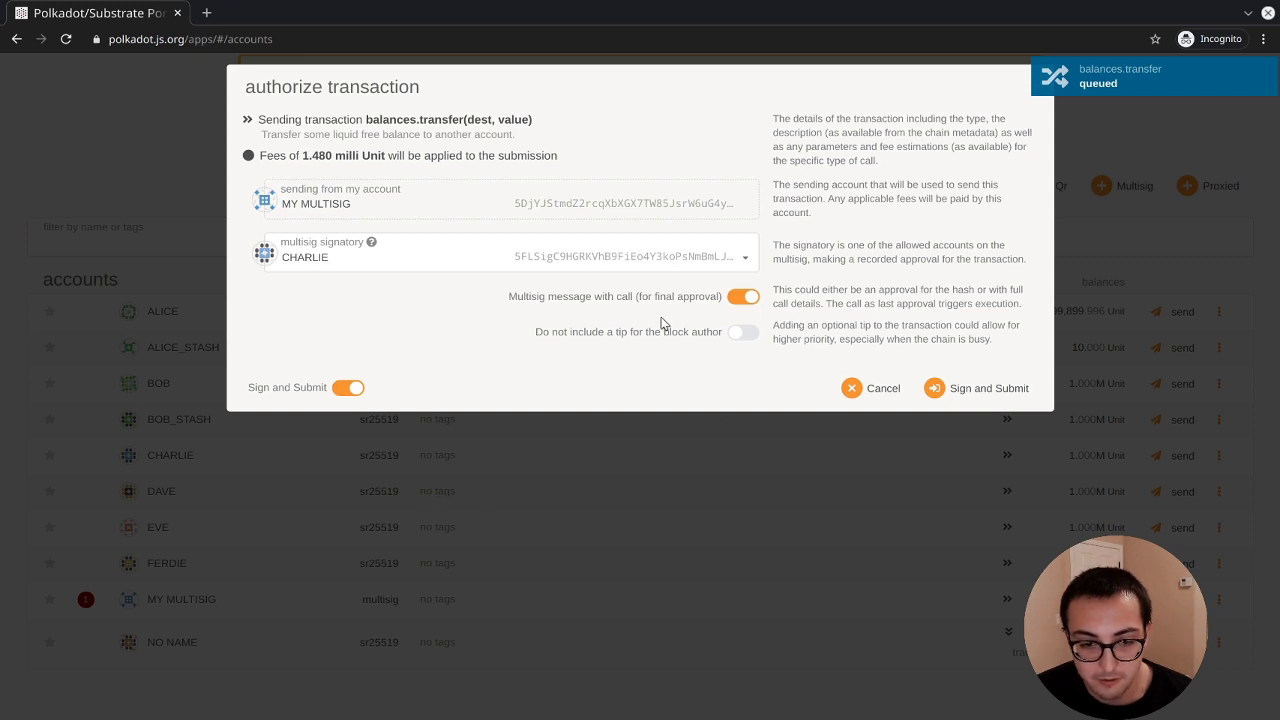
{"action": "mouse_move", "coordinate": [737, 310]}
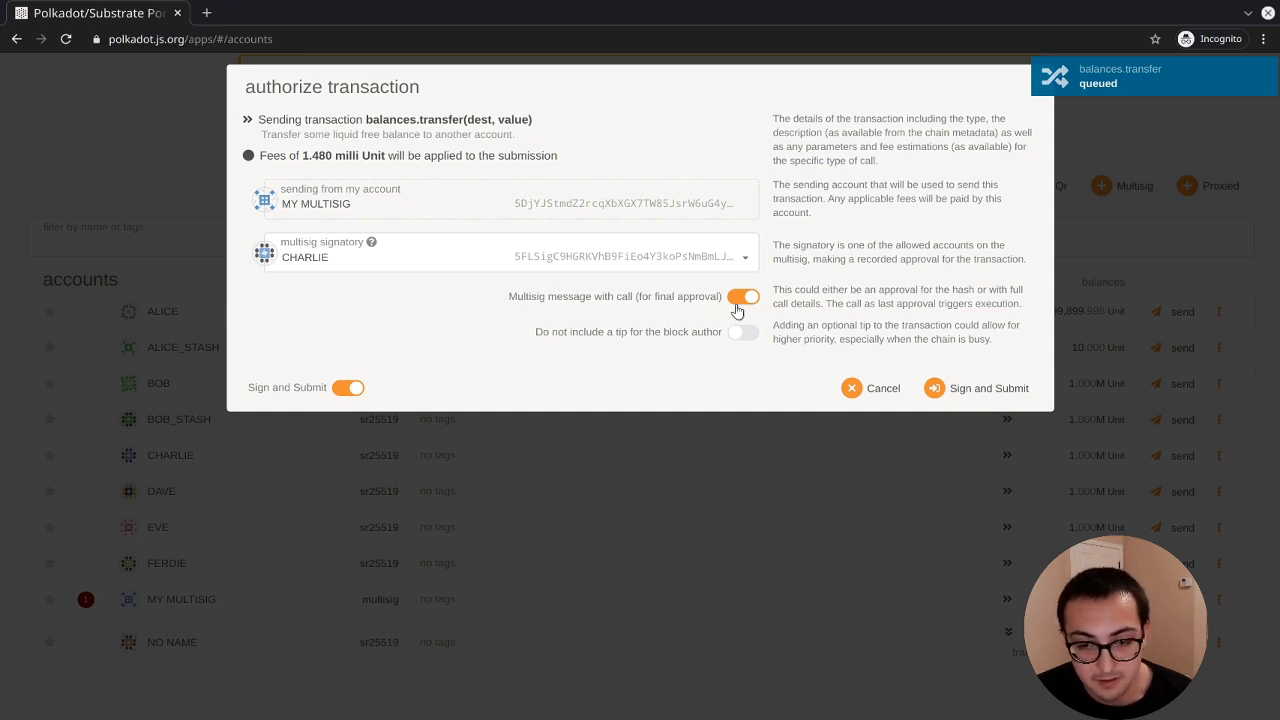
{"action": "mouse_move", "coordinate": [830, 307]}
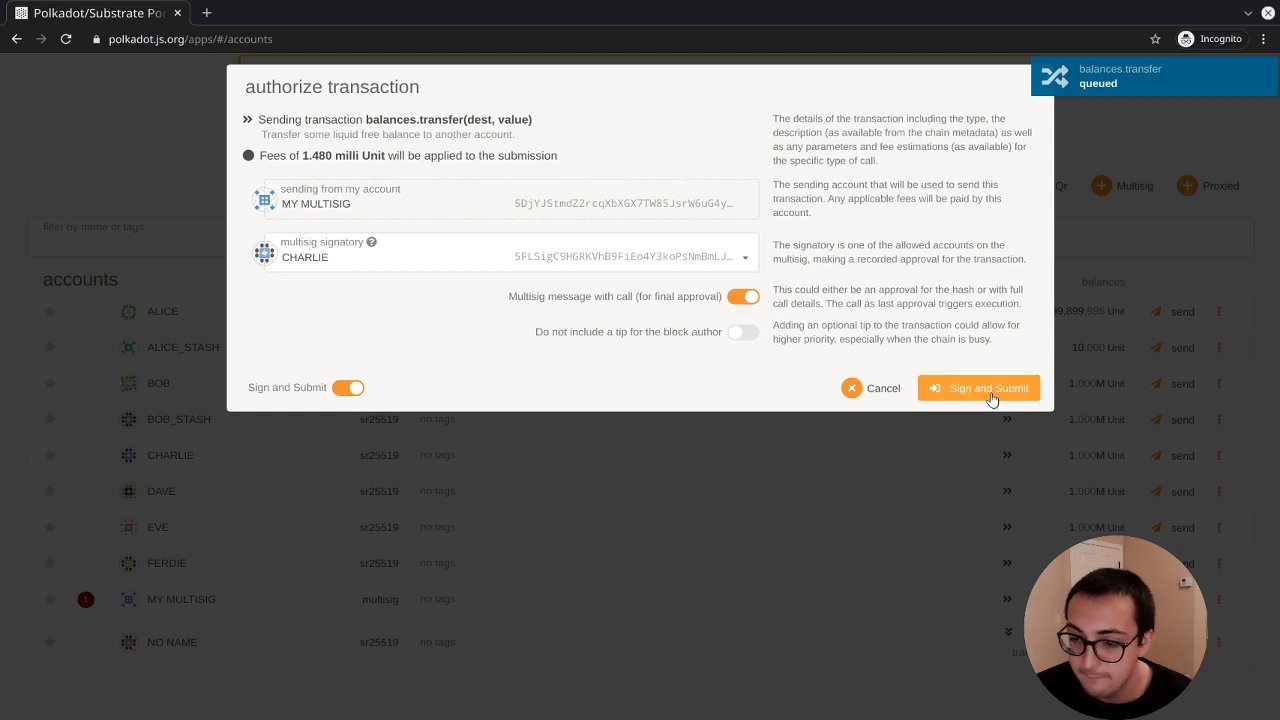
Sign and submit CHARLIE's final approval, executing the 10 Unit transfer.
{"action": "left_click", "coordinate": [978, 388]}
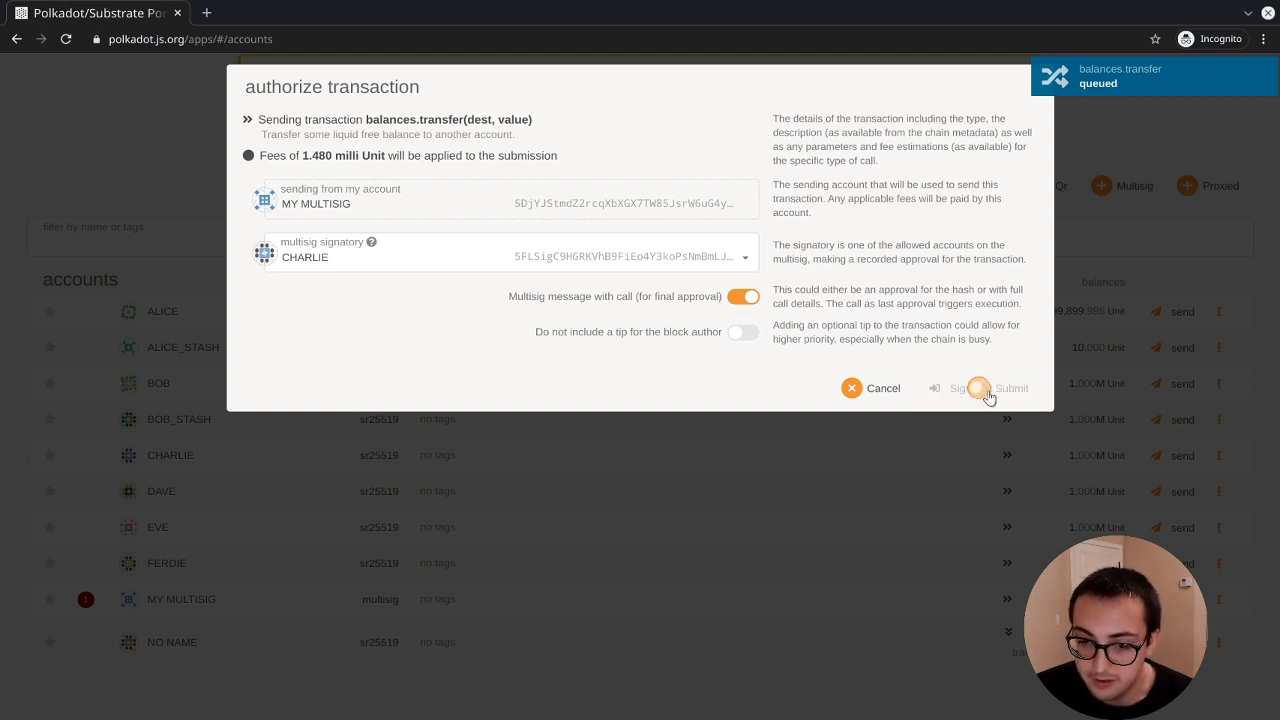
{"action": "left_click", "coordinate": [1011, 388]}
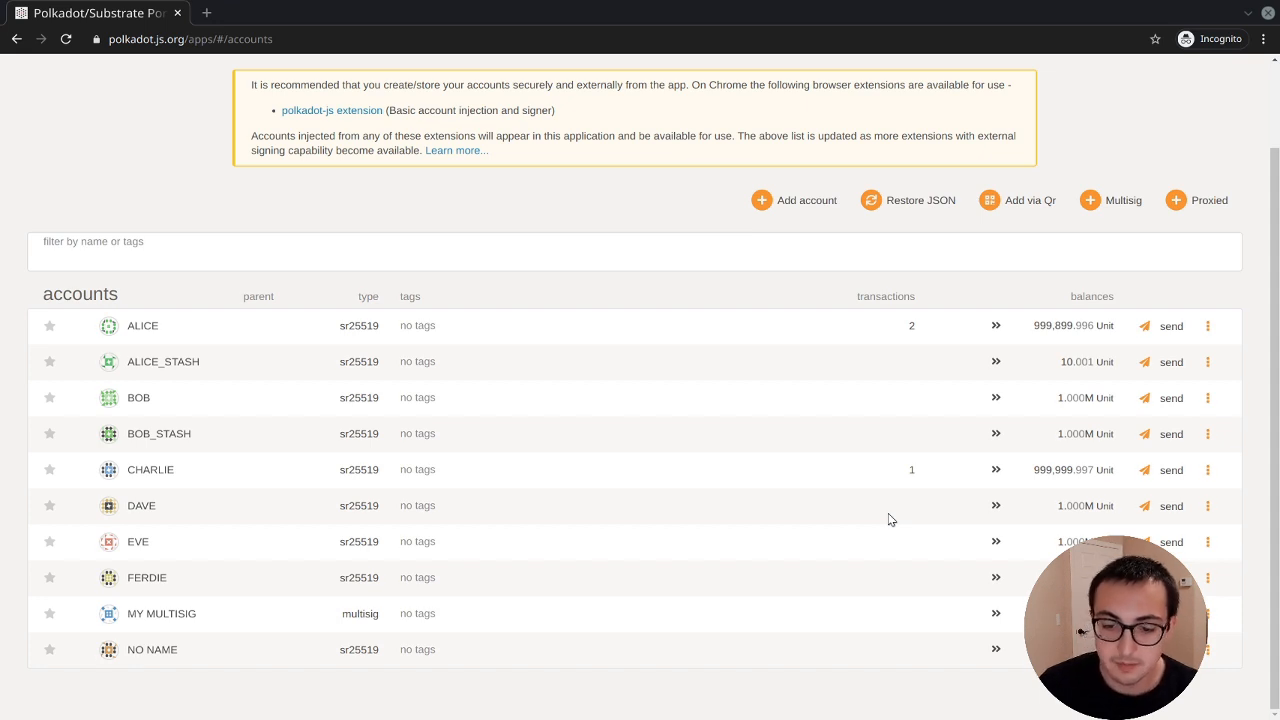
{"action": "mouse_move", "coordinate": [1038, 485]}
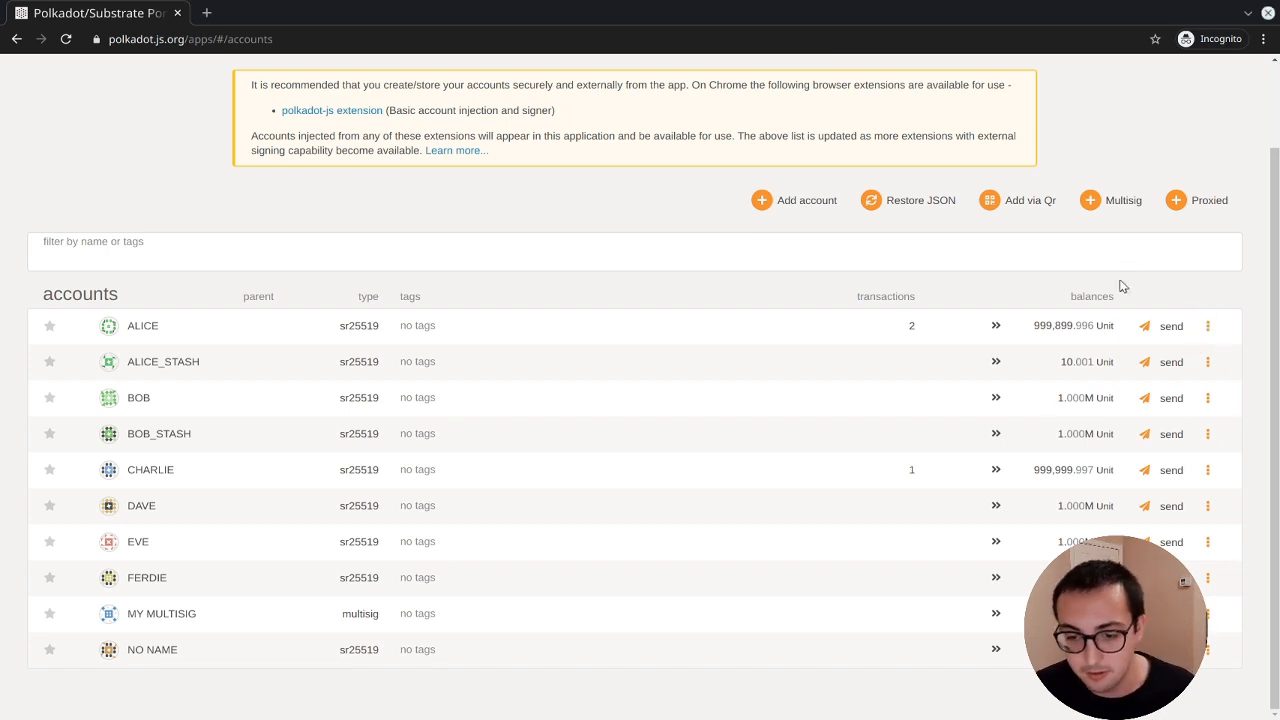
Open the Developer menu.
{"action": "left_click", "coordinate": [569, 88]}
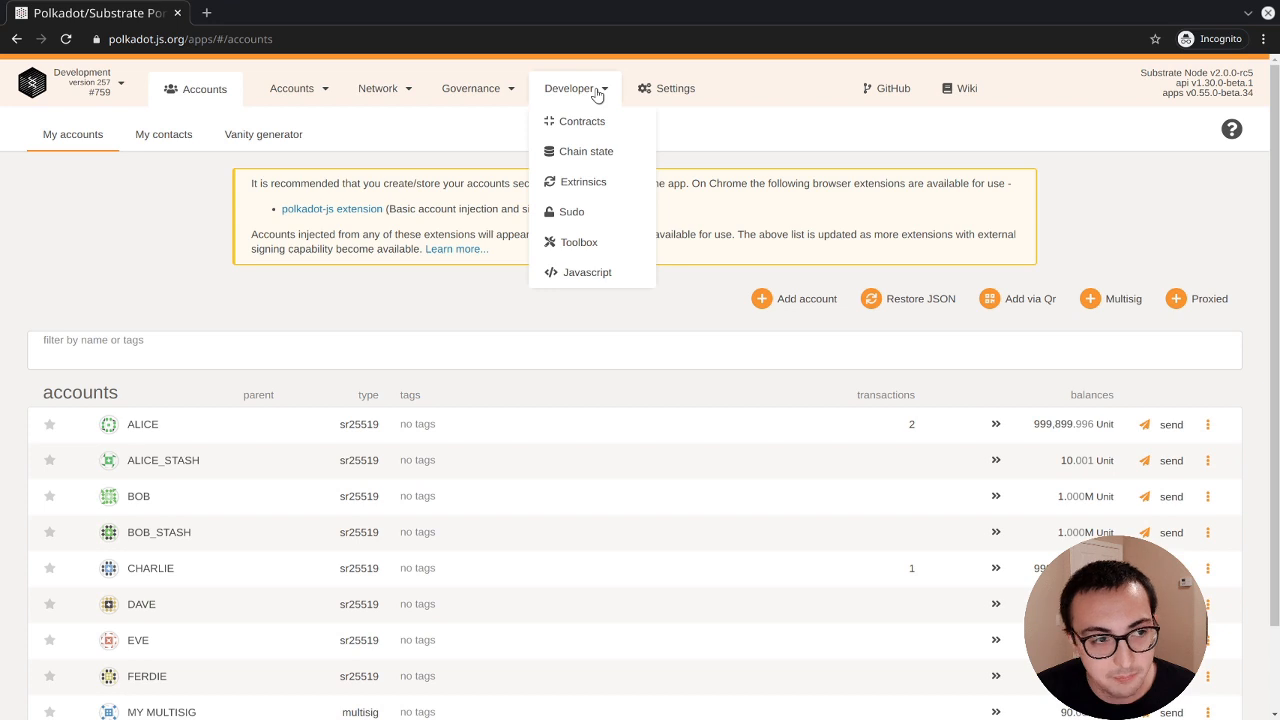
{"action": "mouse_move", "coordinate": [583, 181]}
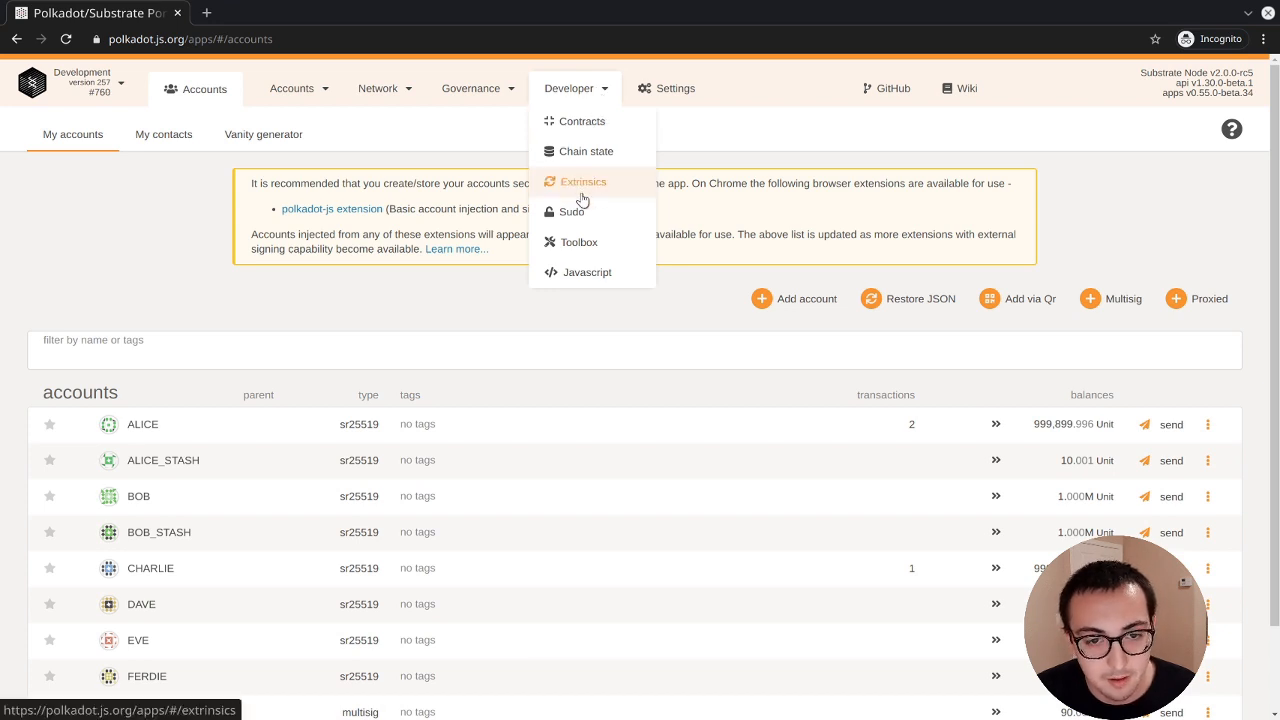
On the Extrinsics page, select the multisig module for Alice's extrinsic.
{"action": "left_click", "coordinate": [584, 181]}
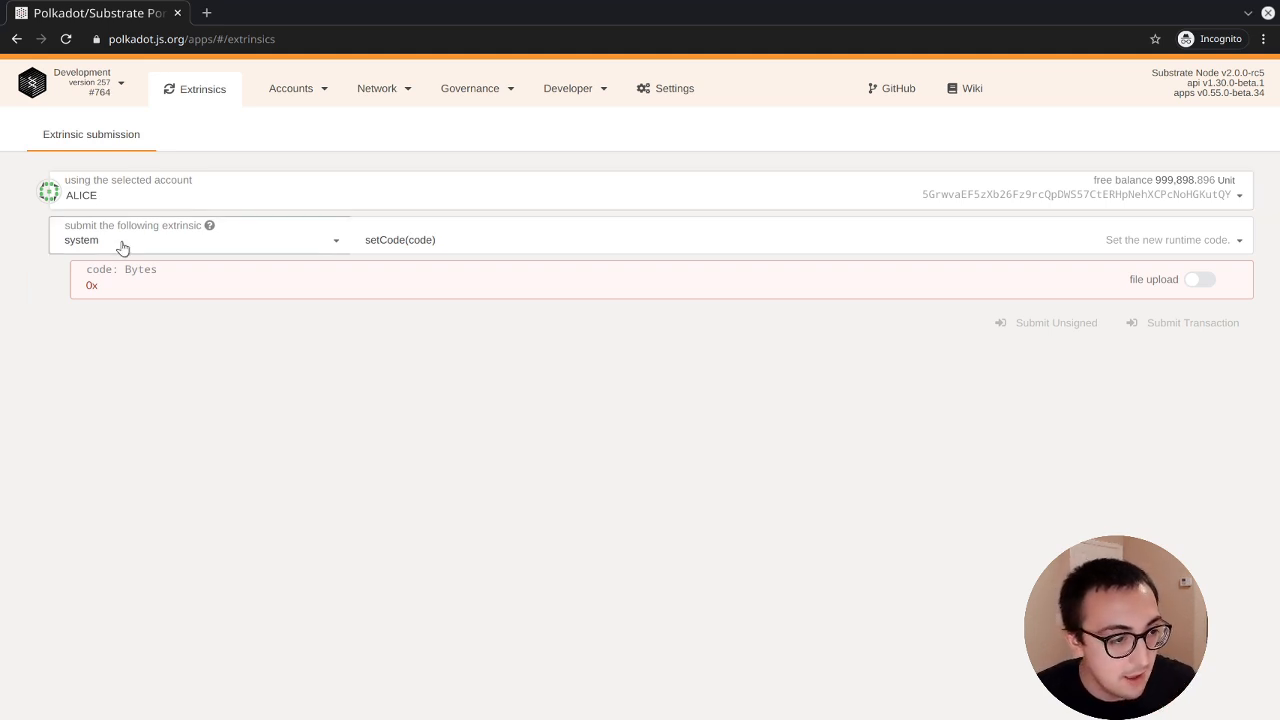
{"action": "left_click", "coordinate": [200, 239]}
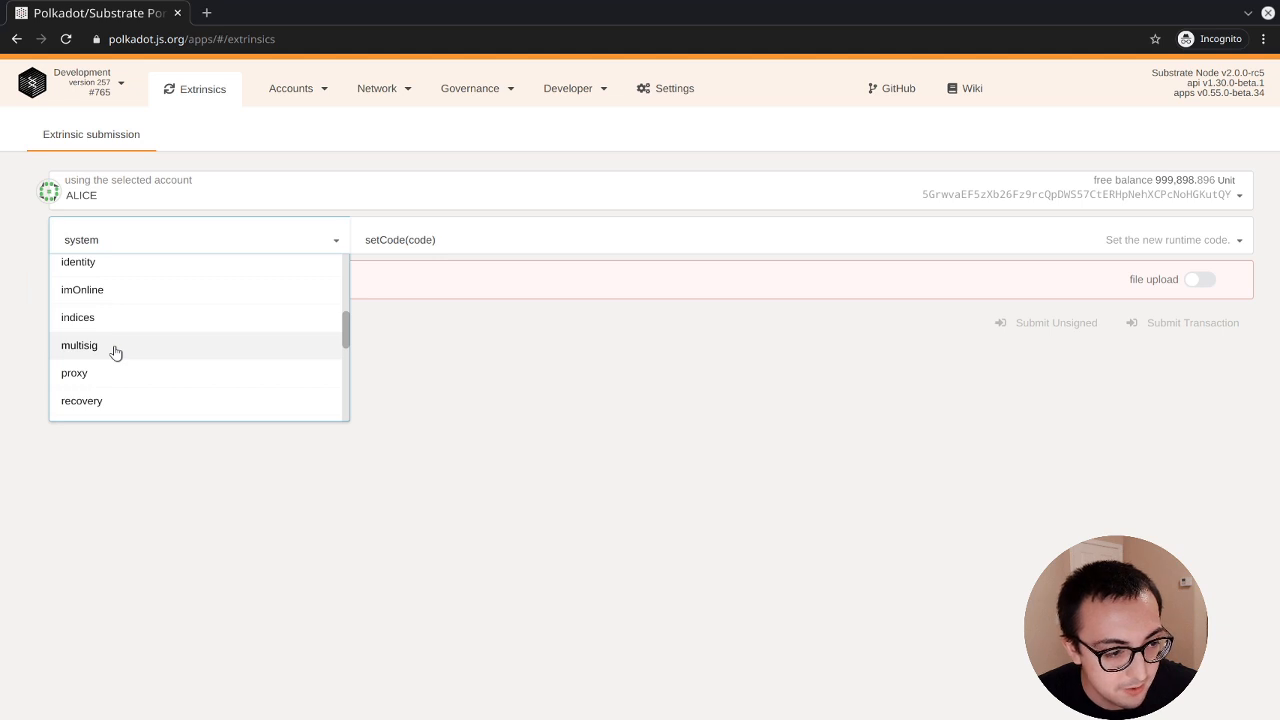
{"action": "left_click", "coordinate": [79, 345]}
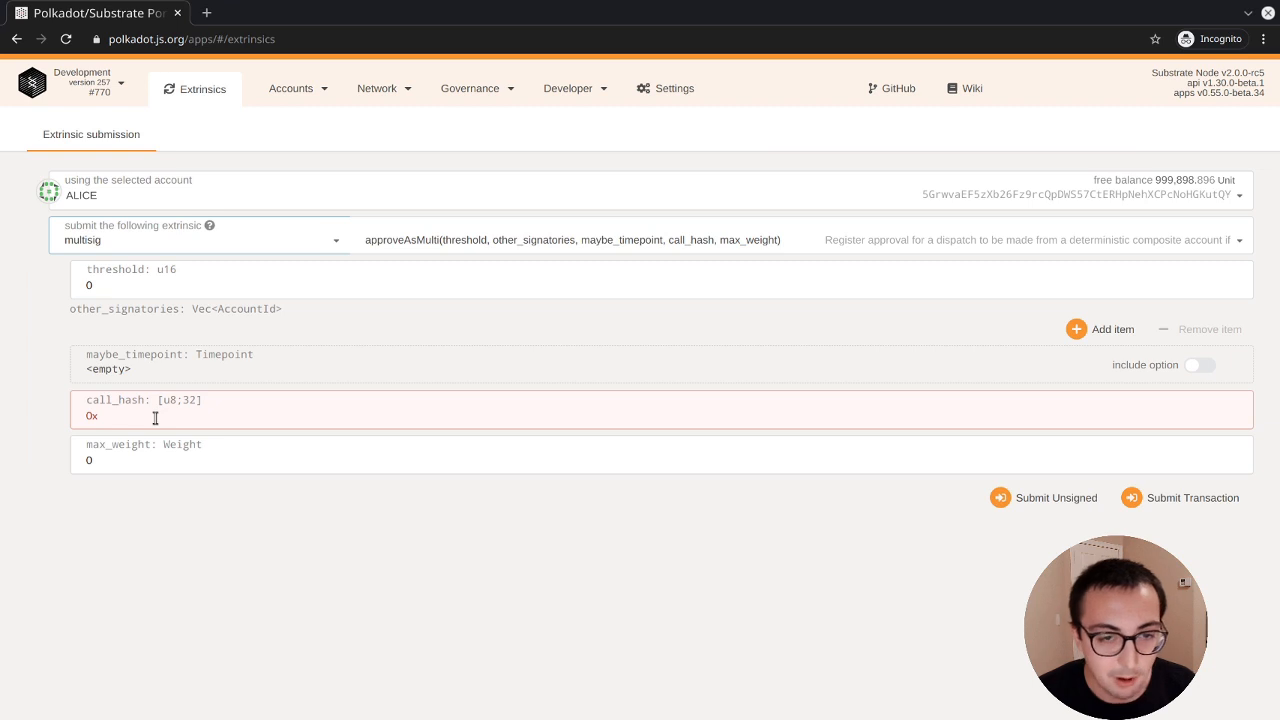
{"action": "mouse_move", "coordinate": [389, 335]}
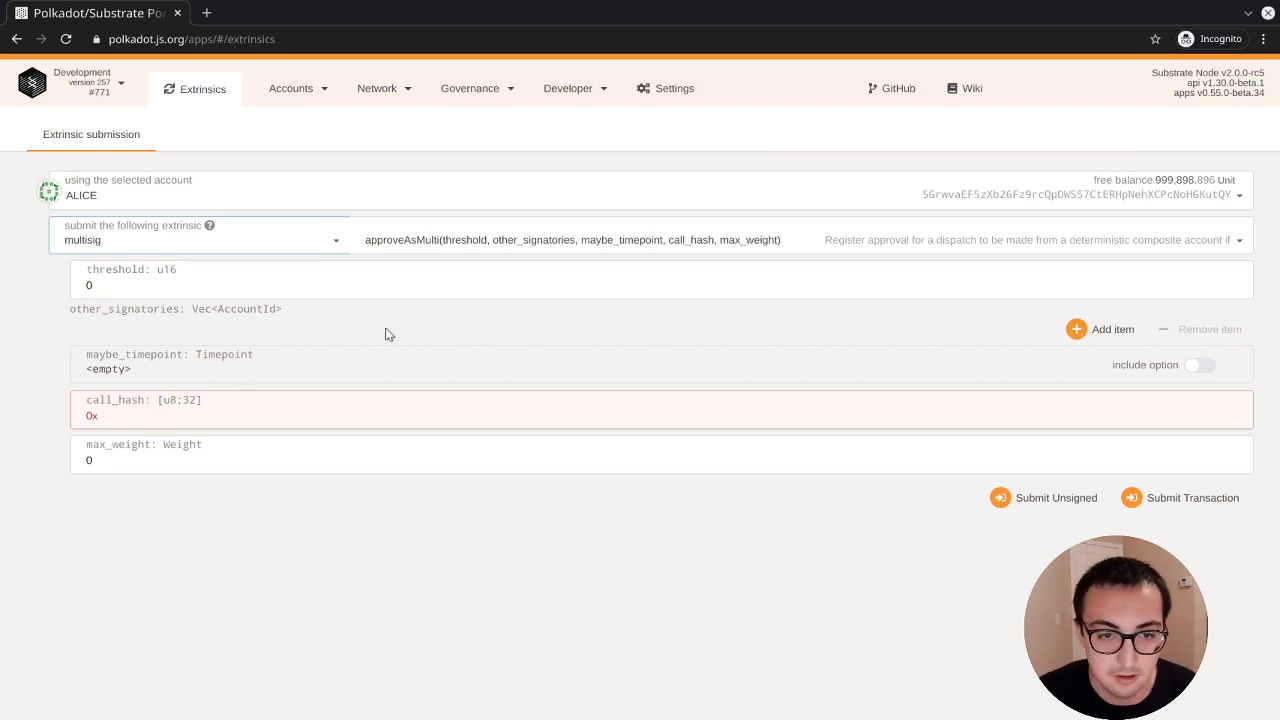
{"action": "mouse_move", "coordinate": [532, 68]}
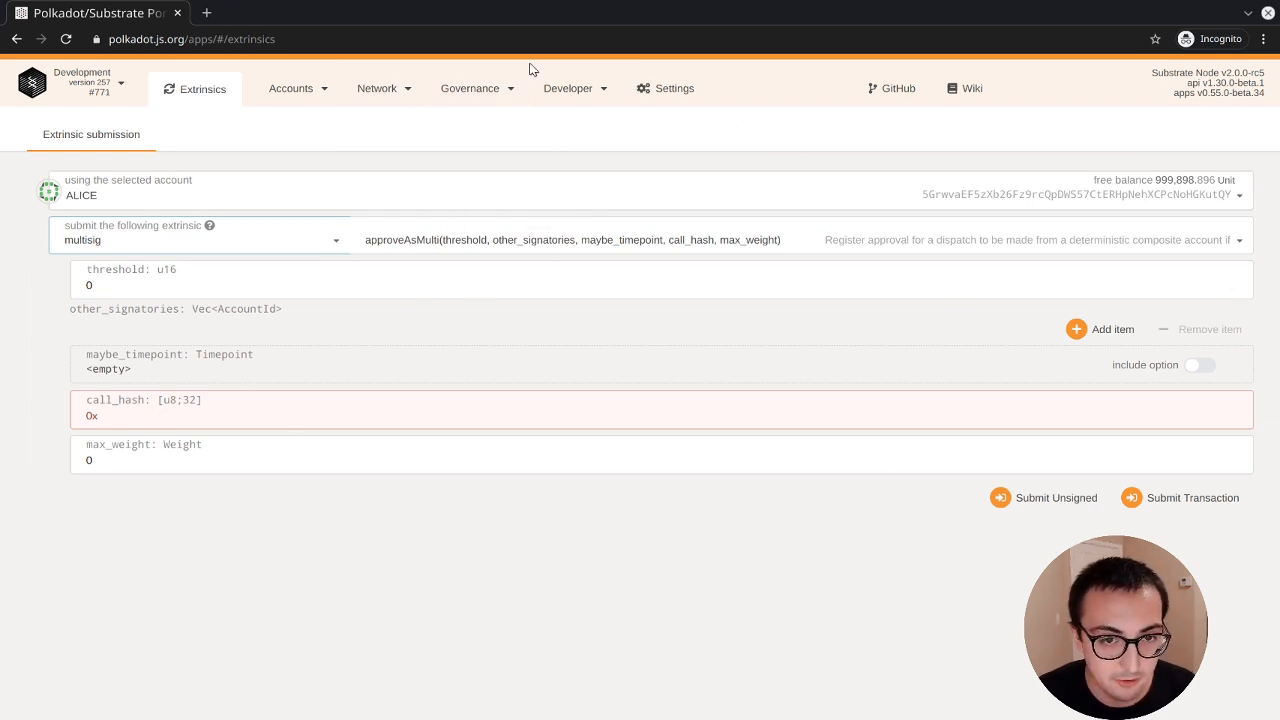
{"action": "left_click", "coordinate": [568, 88]}
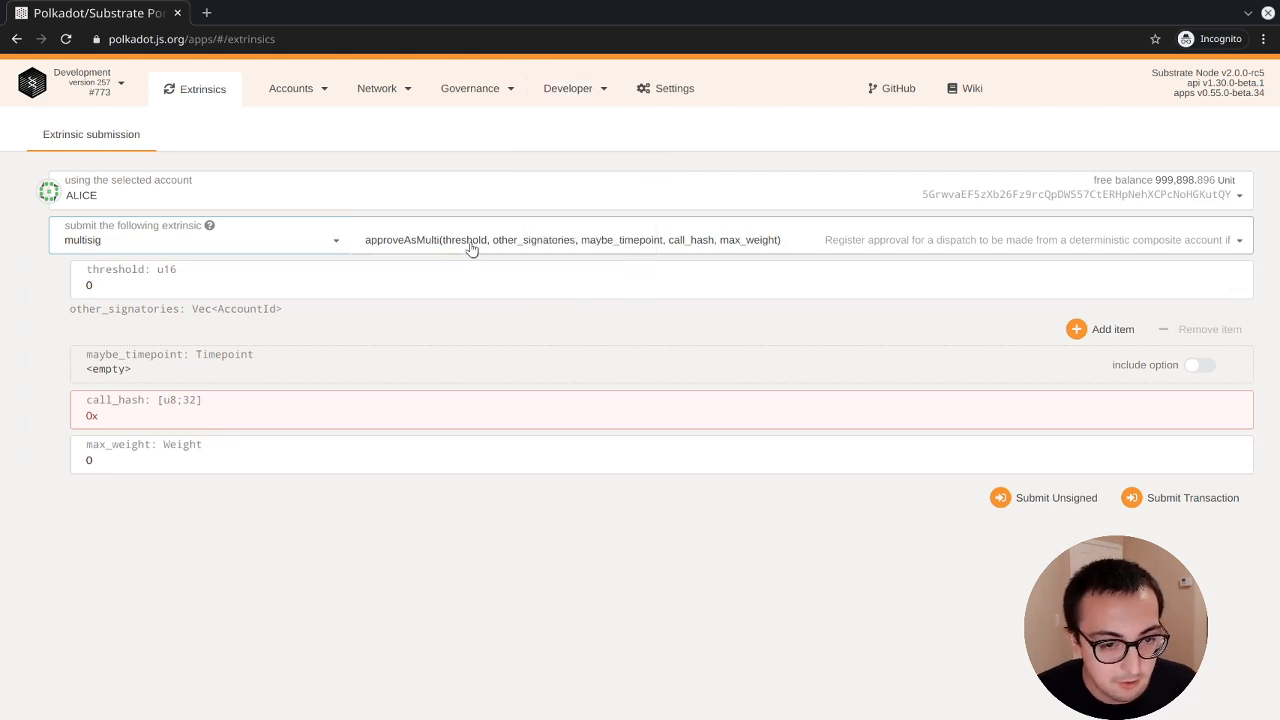
{"action": "left_click", "coordinate": [570, 239]}
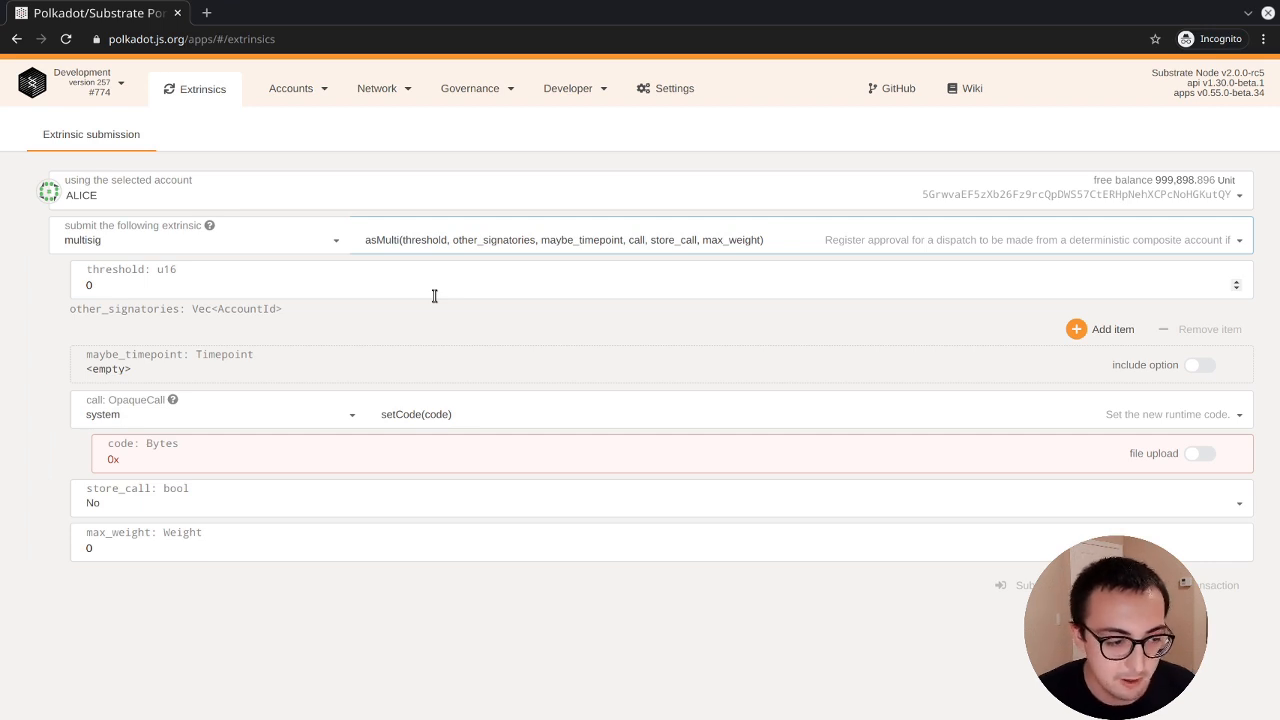
Set the asMulti wrapped call's module to recovery (asRecovered) and scroll to its parameters.
{"action": "left_click", "coordinate": [216, 414]}
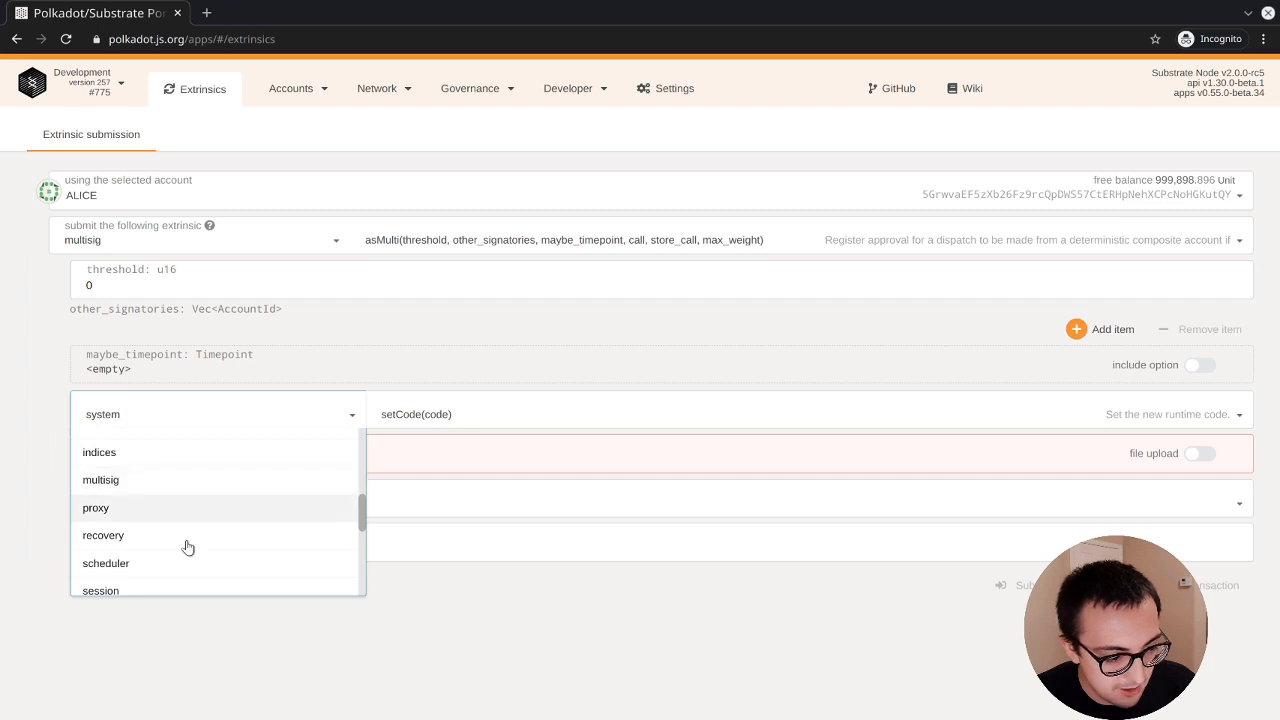
{"action": "mouse_move", "coordinate": [211, 534]}
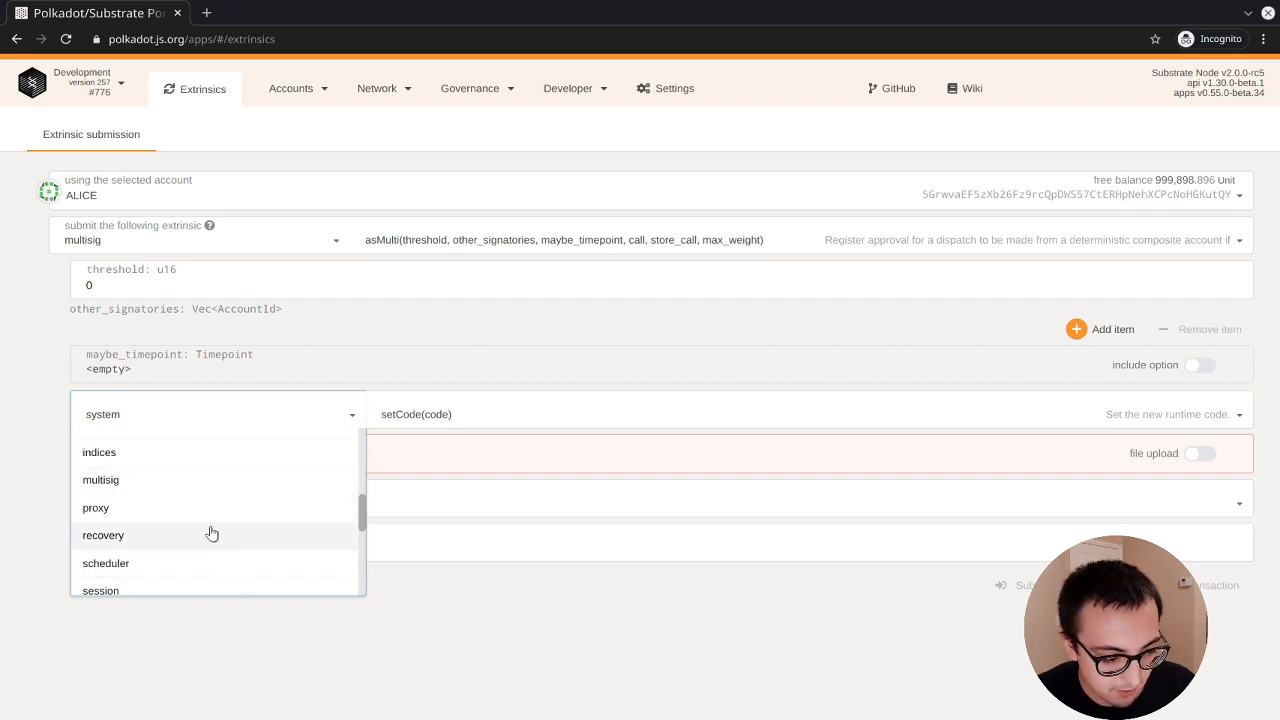
{"action": "left_click", "coordinate": [103, 534]}
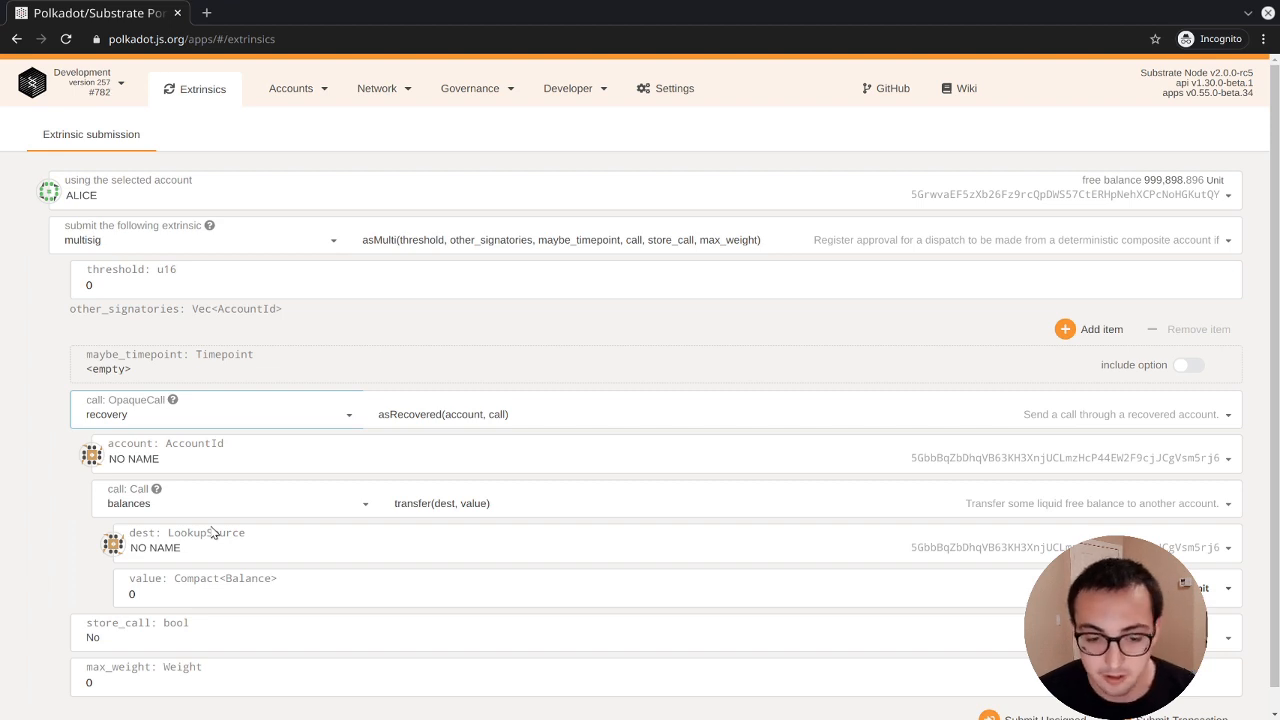
{"action": "scroll", "scroll_direction": "down", "scroll_amount": 3}
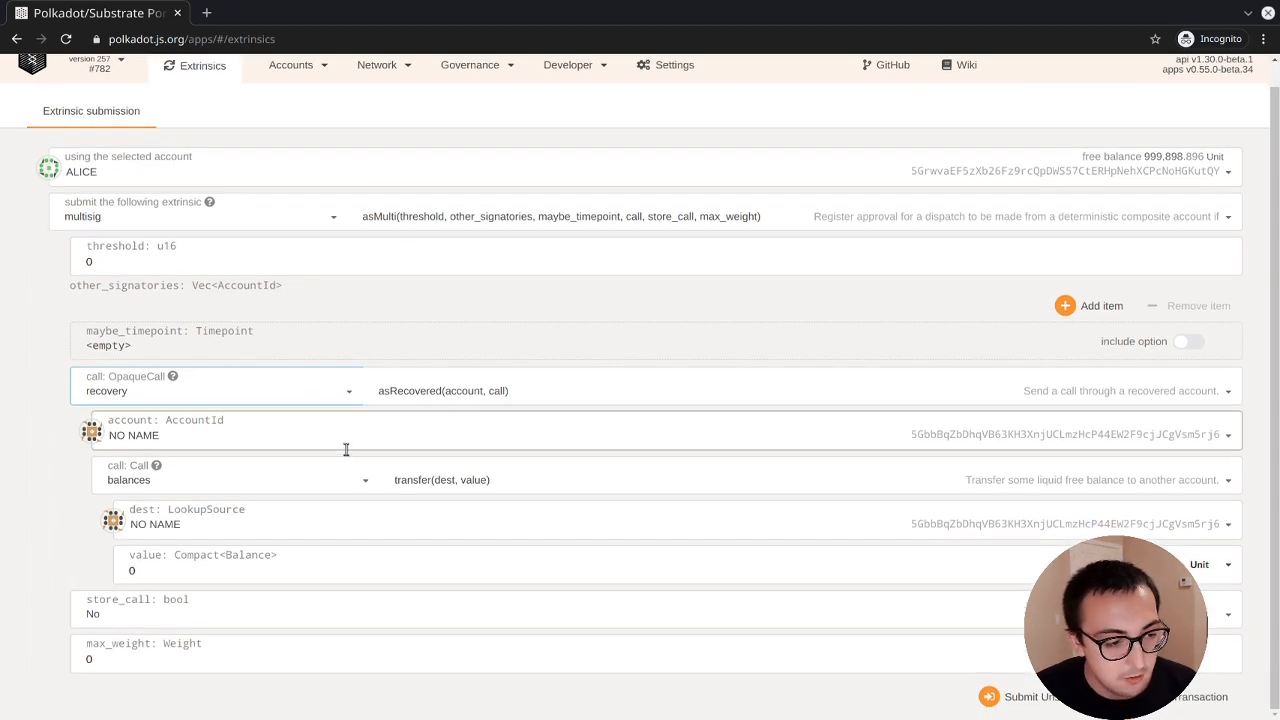